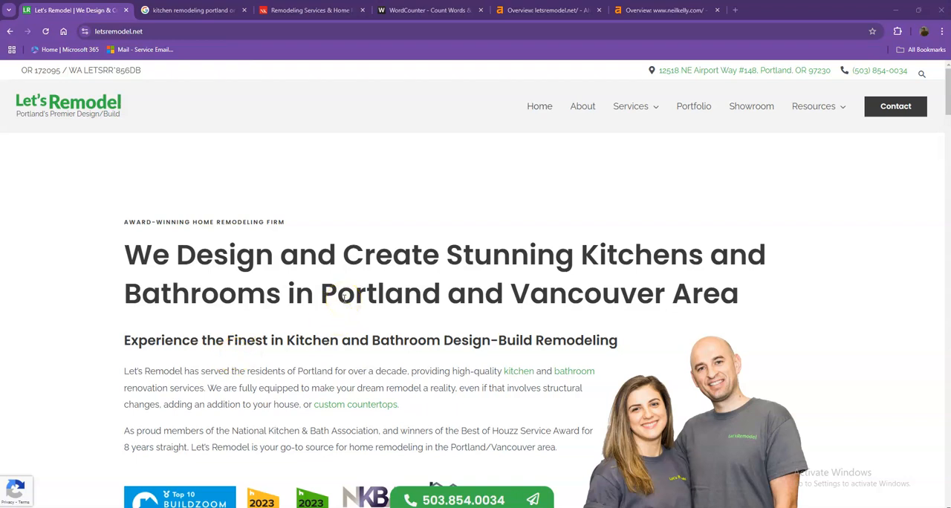
mouse_move(388, 284)
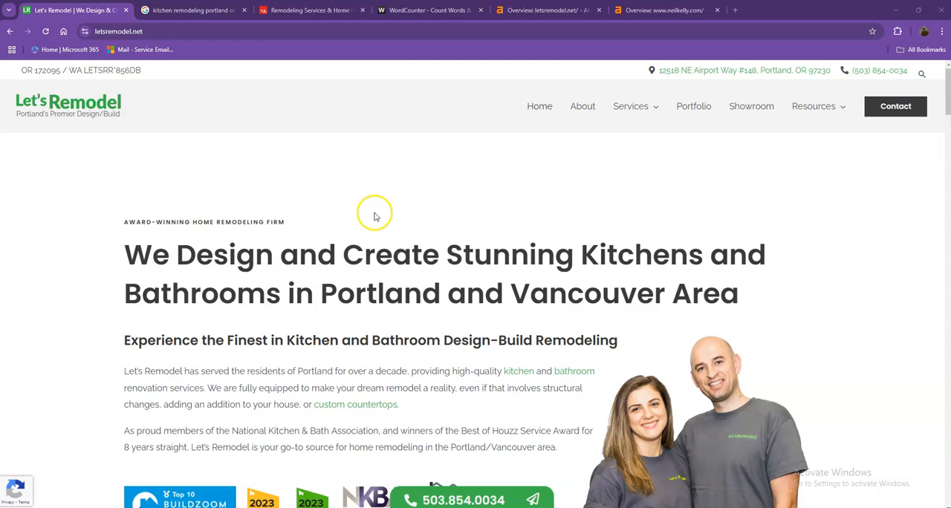
Scroll down the first part of the Let's Remodel homepage
scroll("down", 3)
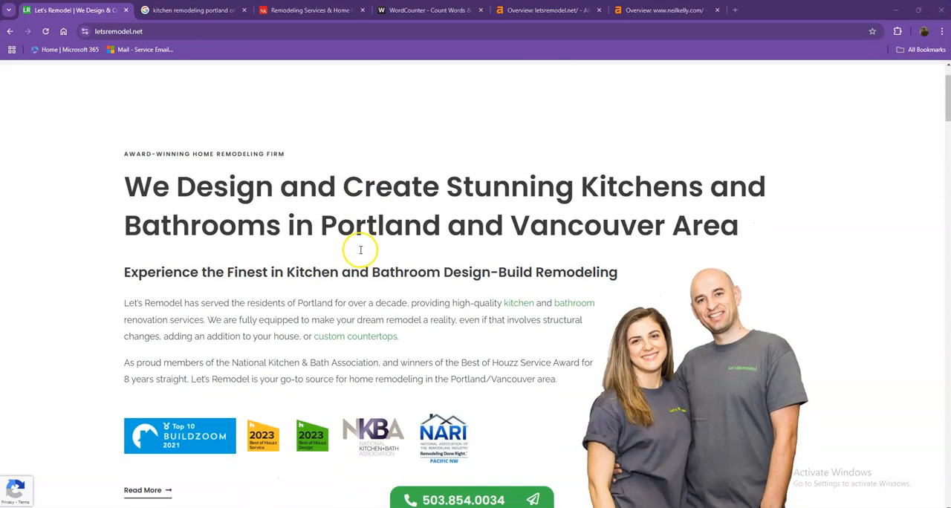
scroll("down", 3)
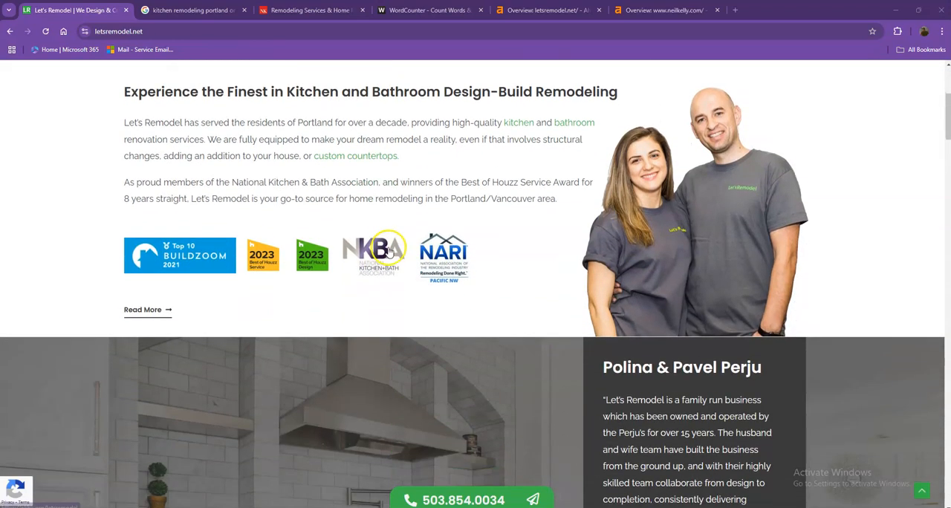
scroll("down", 3)
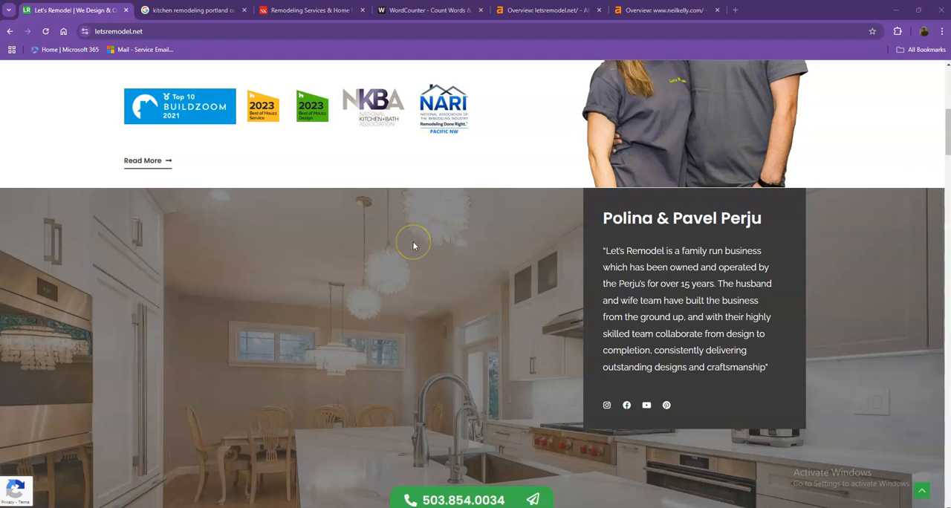
scroll("down", 3)
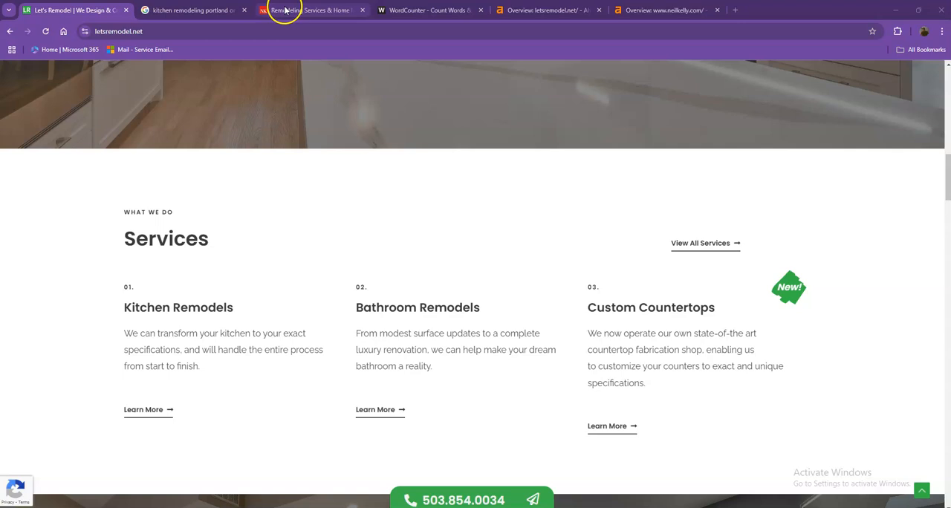
Glance through the neilkelly.com competitor site
left_click(308, 9)
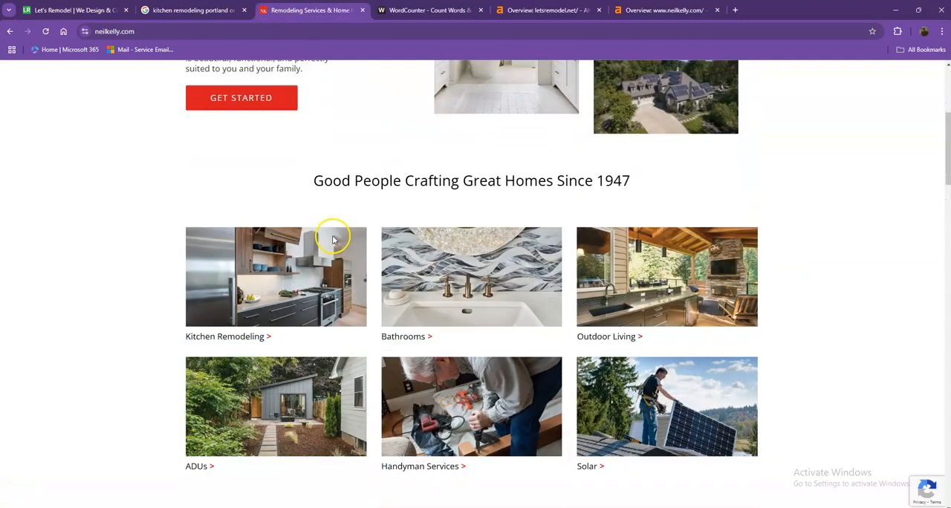
scroll("down", 3)
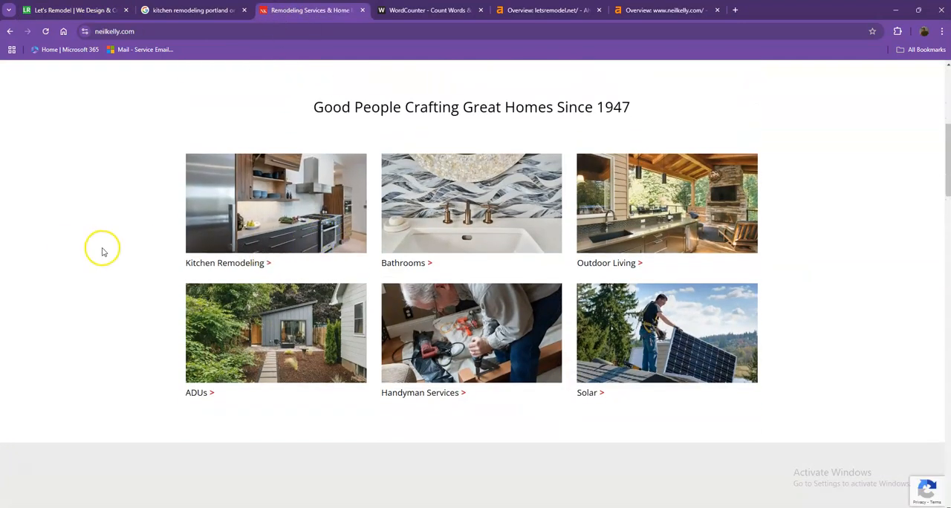
scroll("down", 3)
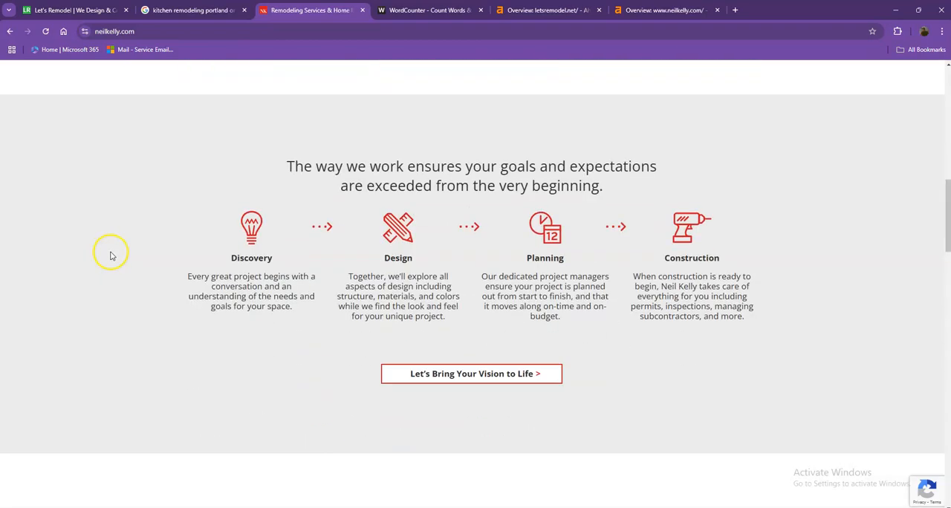
Review Let's Remodel's services, process, portfolio, reviews and estimate form, ending back at the portfolio
left_click(70, 10)
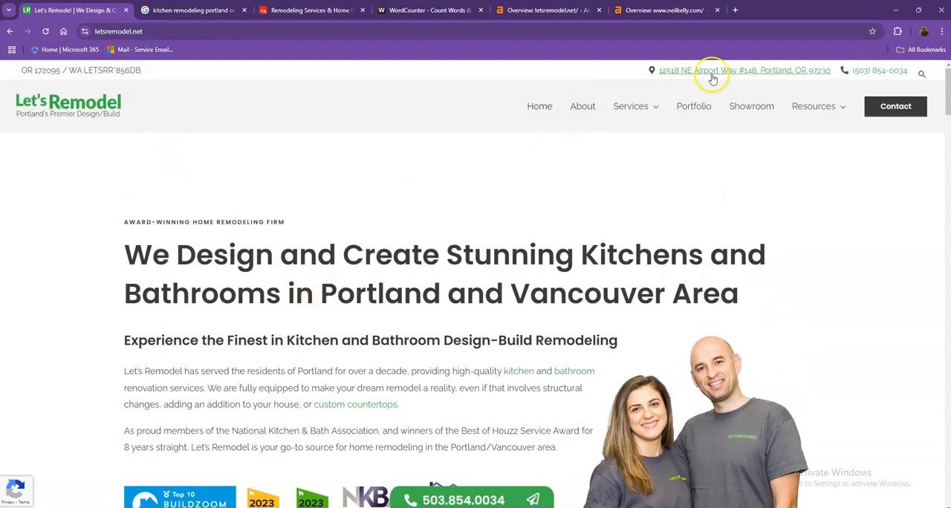
scroll("down", 3)
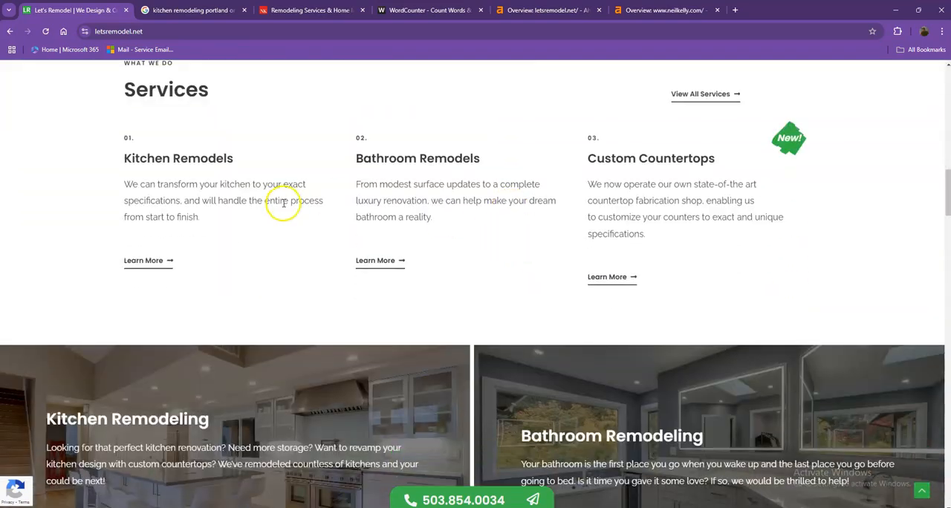
scroll("down", 3)
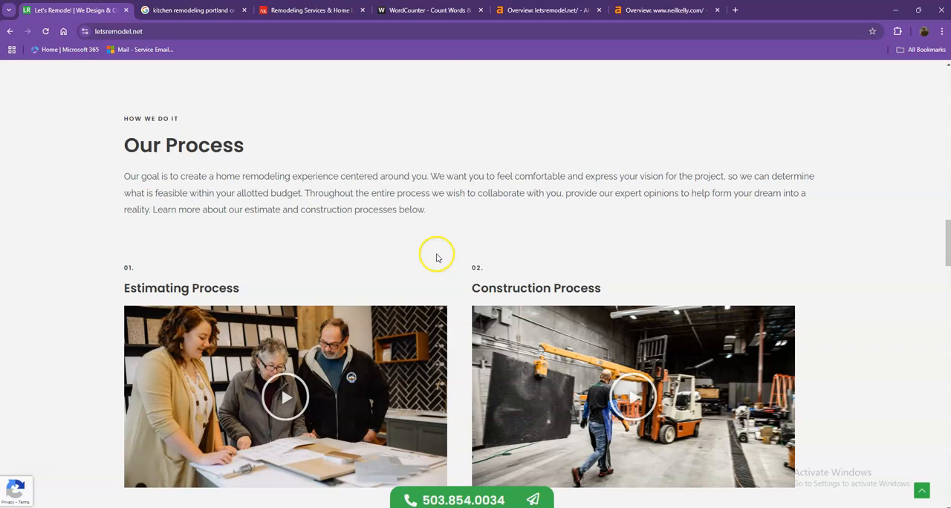
scroll("down", 3)
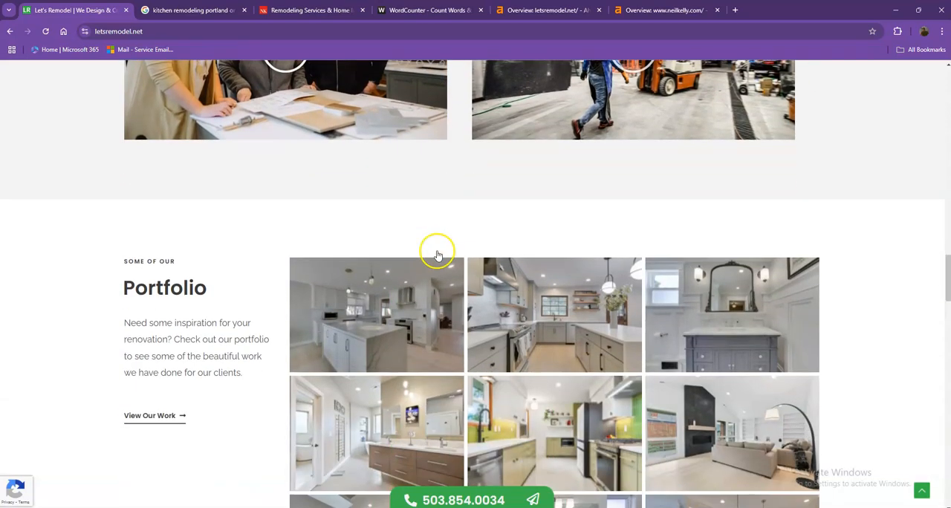
scroll("down", 3)
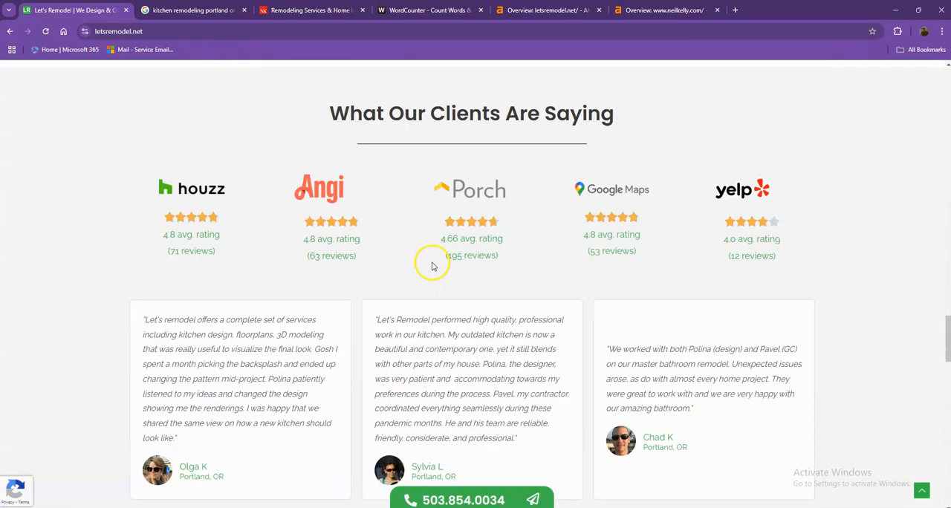
scroll("down", 3)
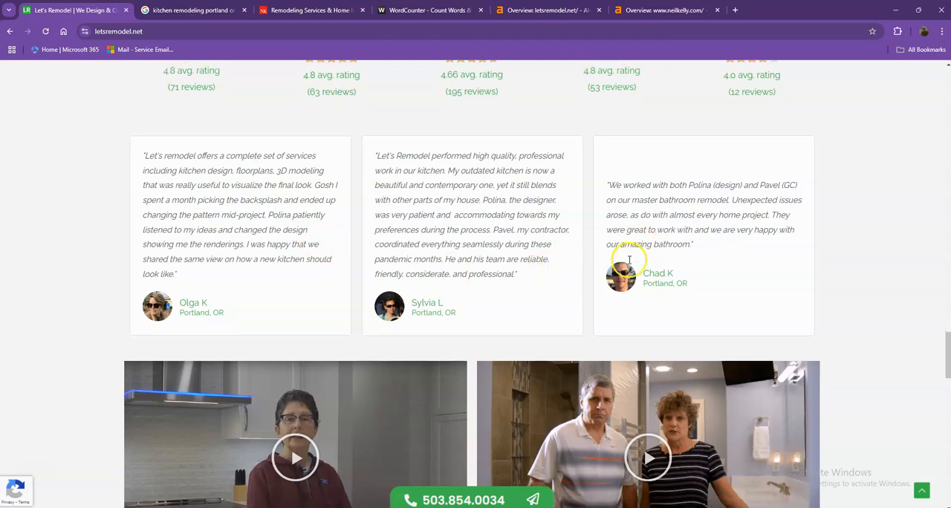
scroll("down", 3)
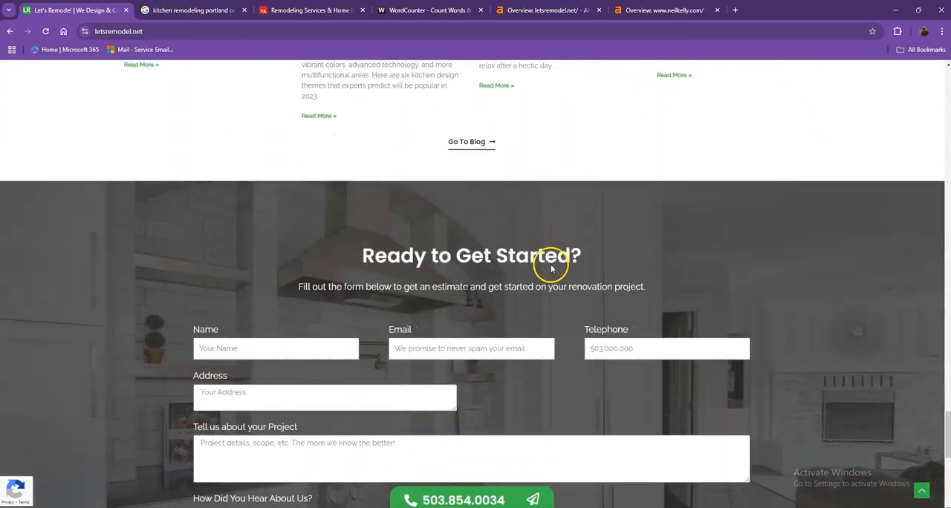
scroll("down", 3)
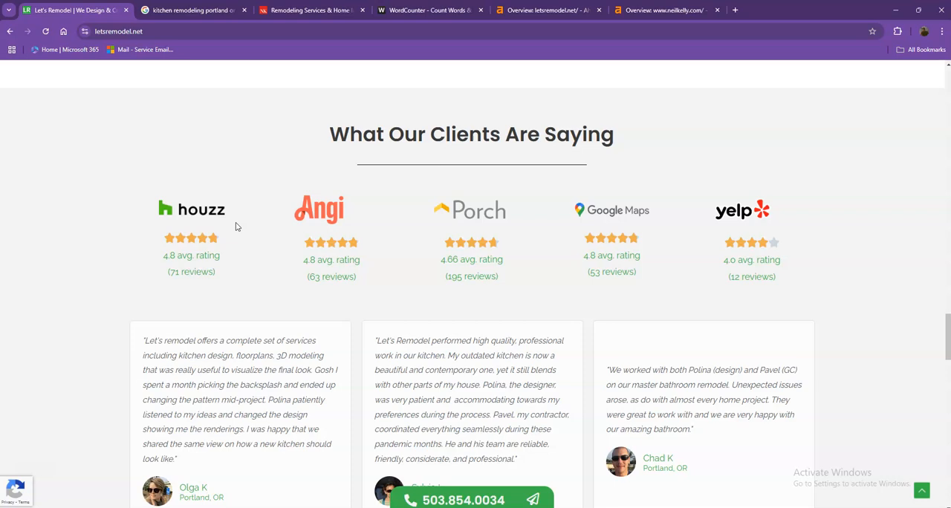
scroll("up", 3)
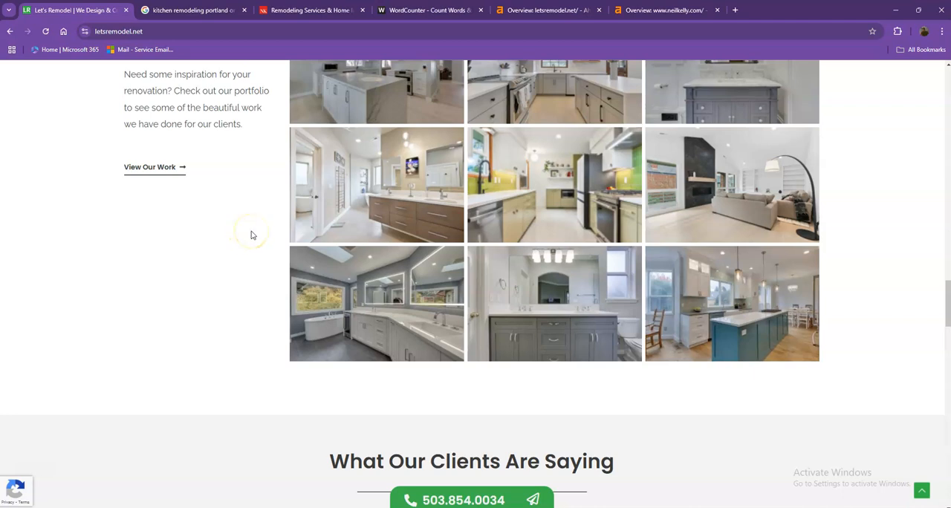
mouse_move(254, 229)
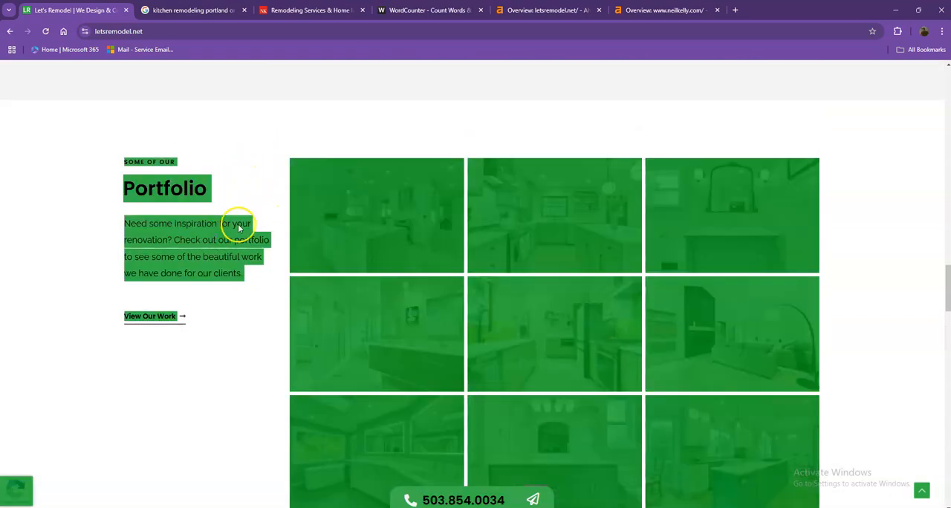
Show the WordCounter tally of 1,190 words and 7,564 characters
left_click(429, 10)
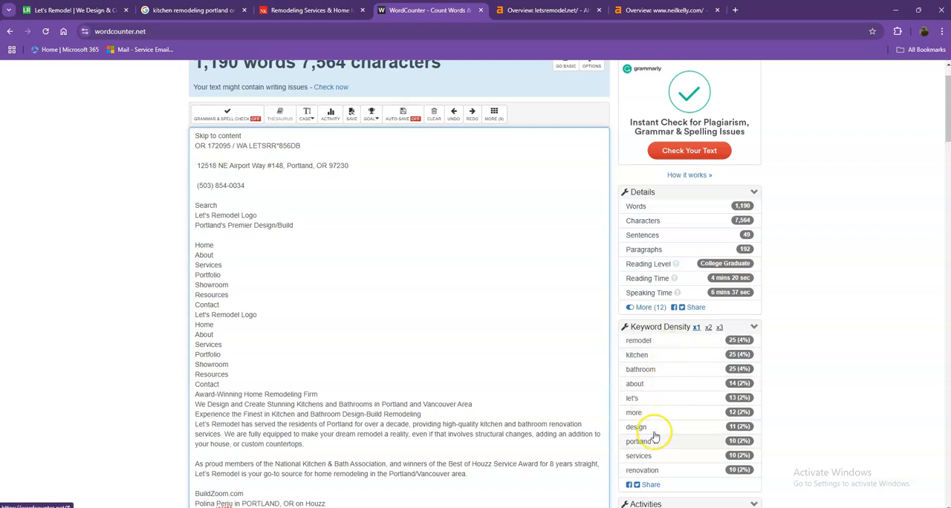
mouse_move(662, 343)
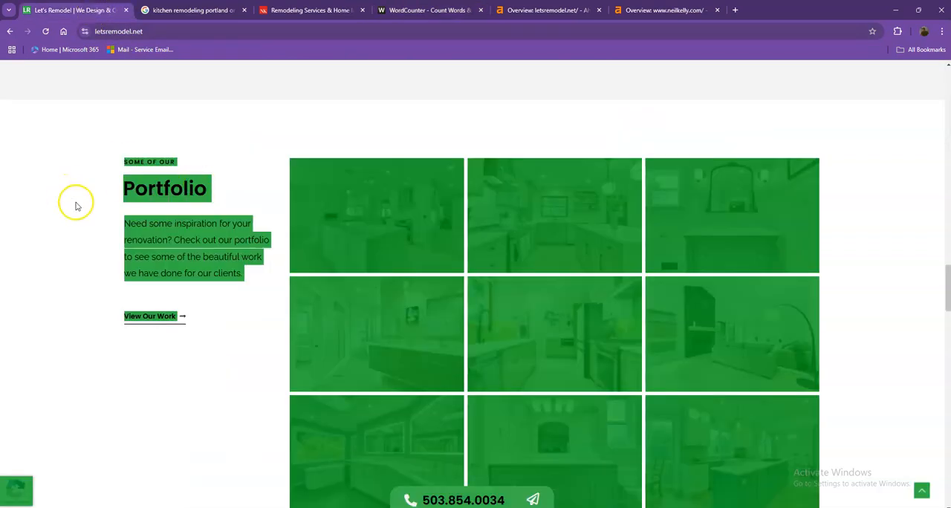
Return to the top of letsremodel.net, then view Google results for 'kitchen remodeling portland or'
scroll("down", 3)
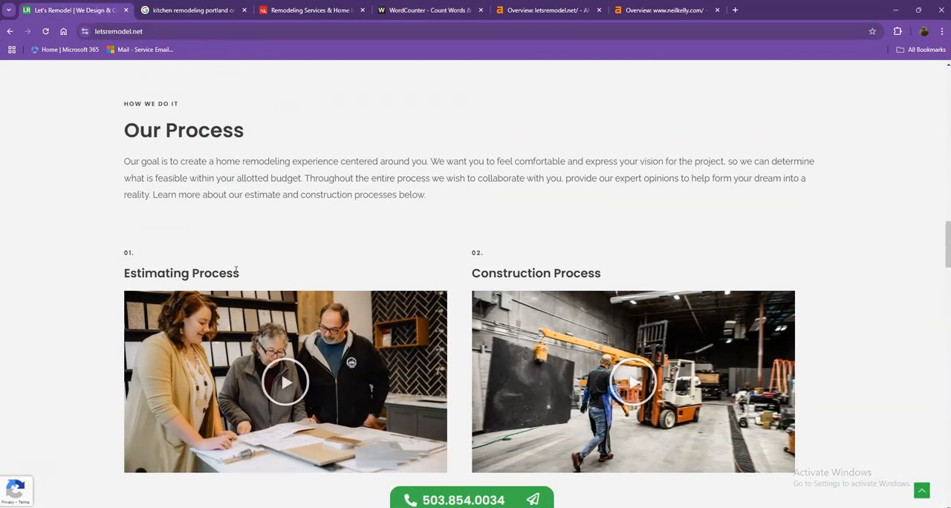
scroll("up", 3)
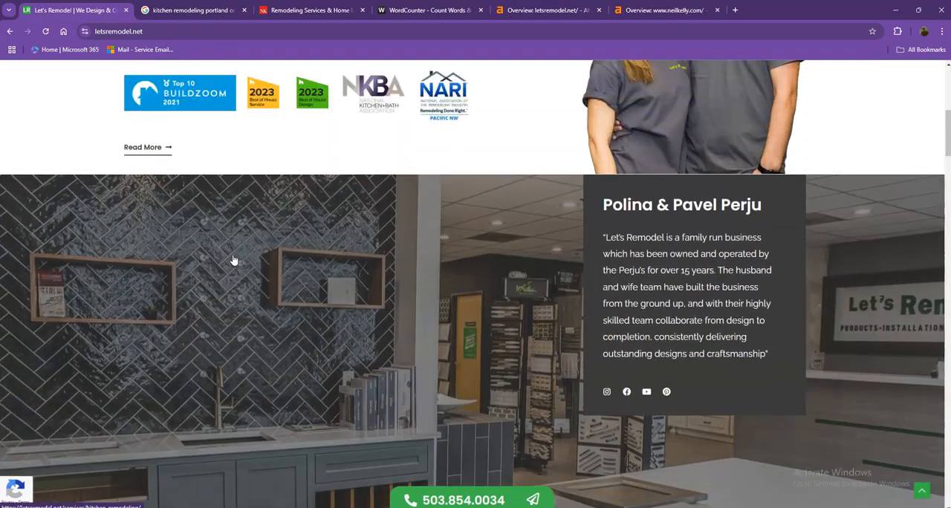
scroll("up", 3)
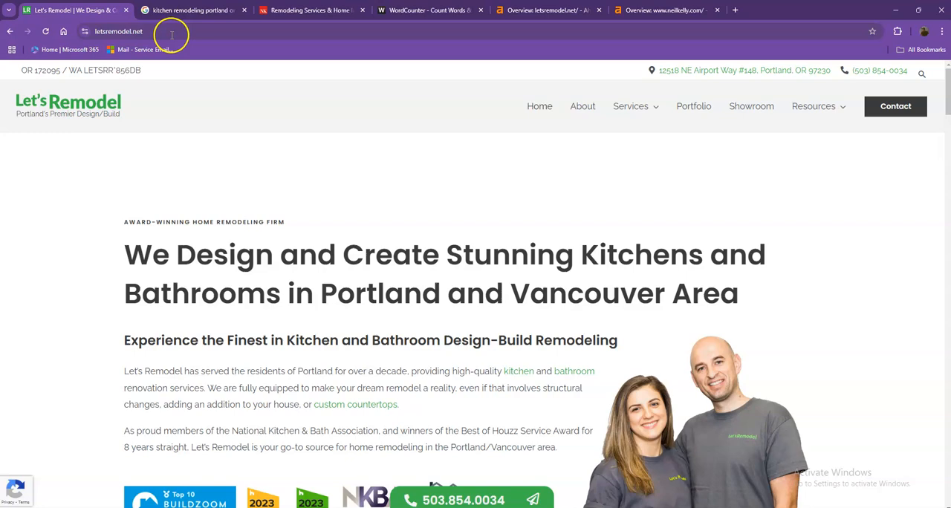
left_click(193, 10)
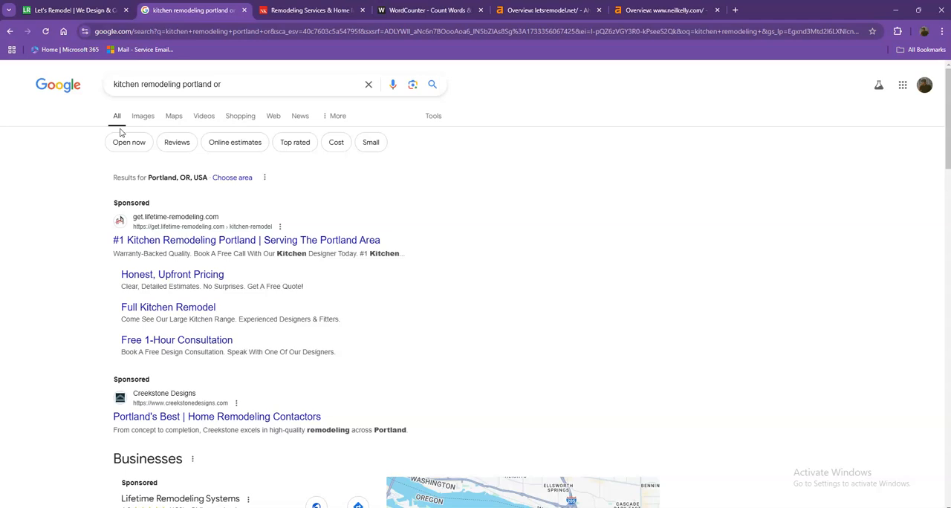
mouse_move(88, 195)
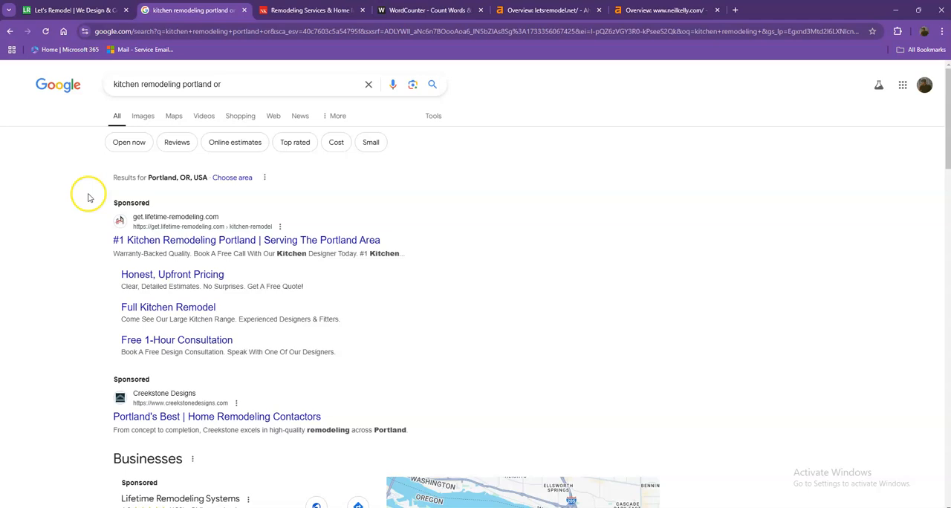
double_click(131, 203)
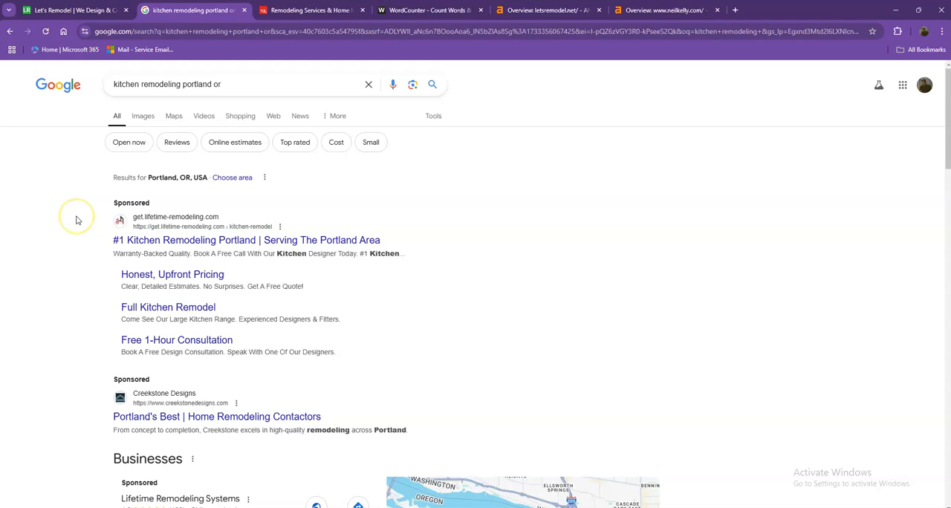
scroll("down", 3)
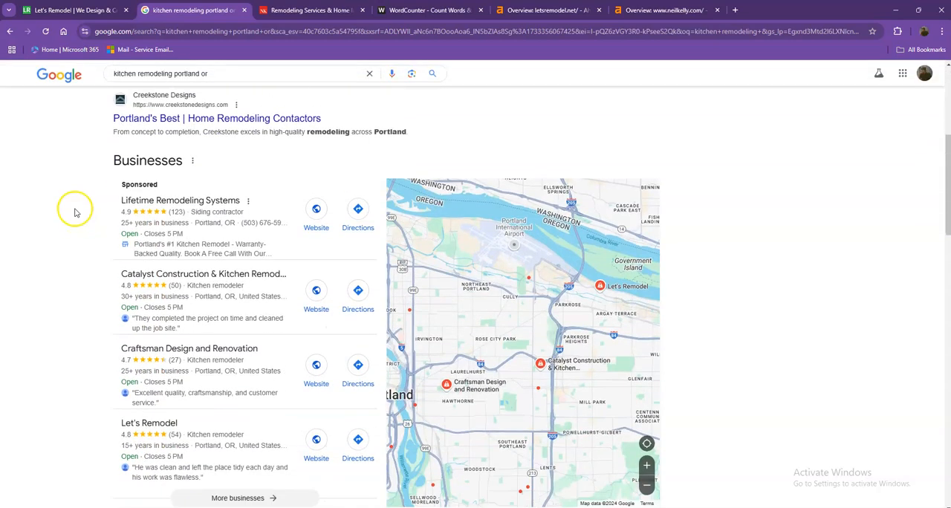
scroll("down", 3)
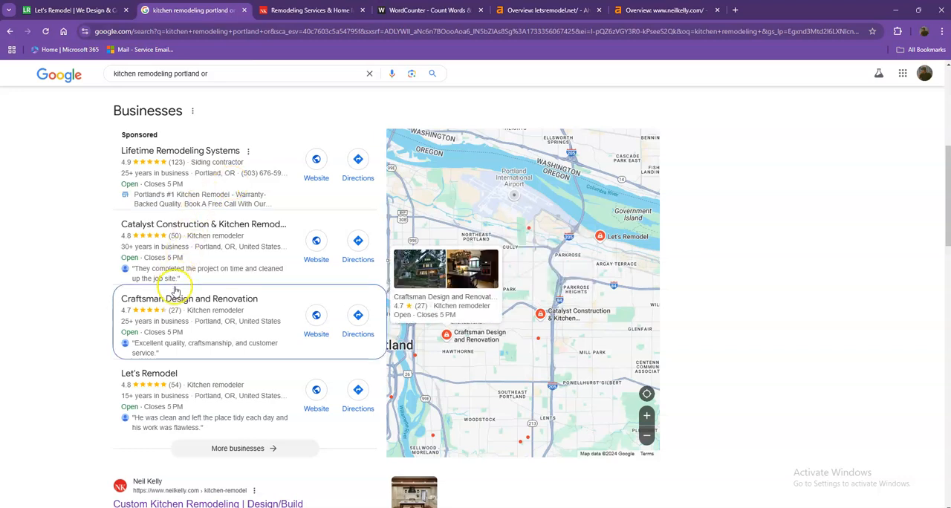
mouse_move(188, 342)
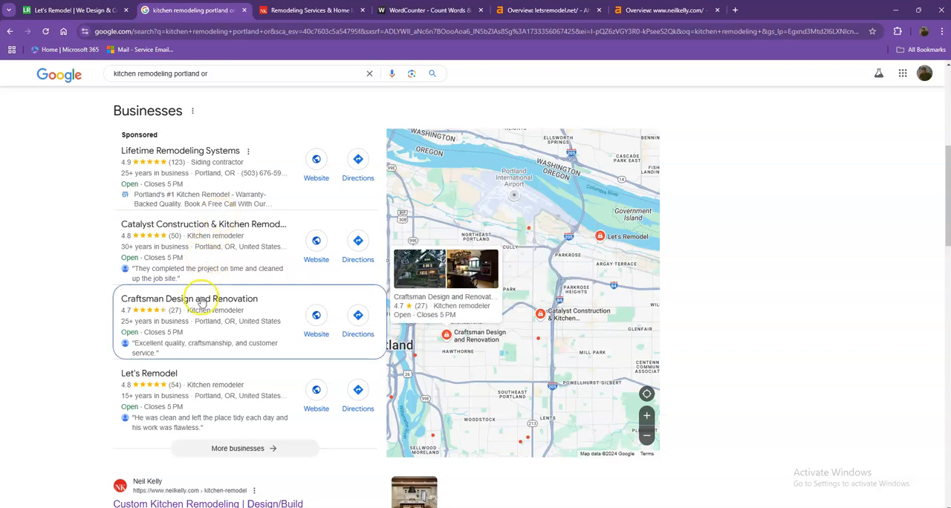
scroll("down", 3)
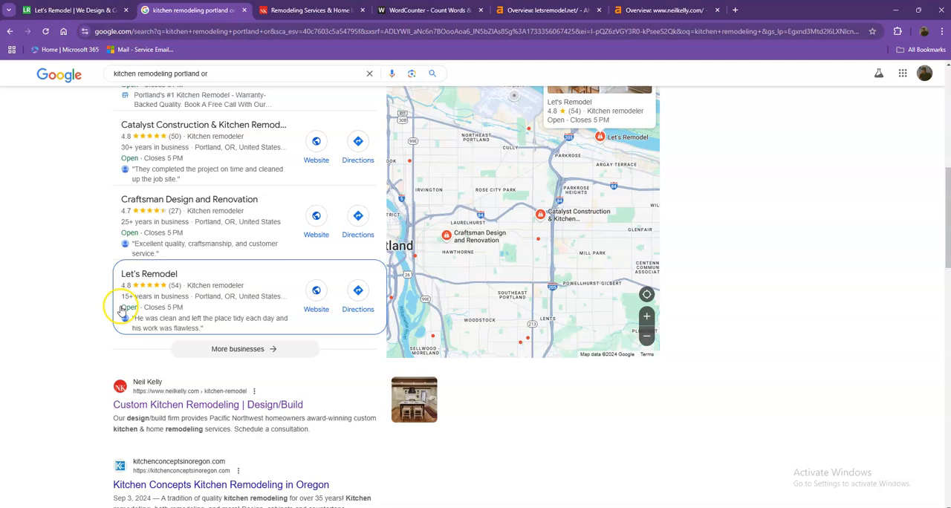
scroll("down", 3)
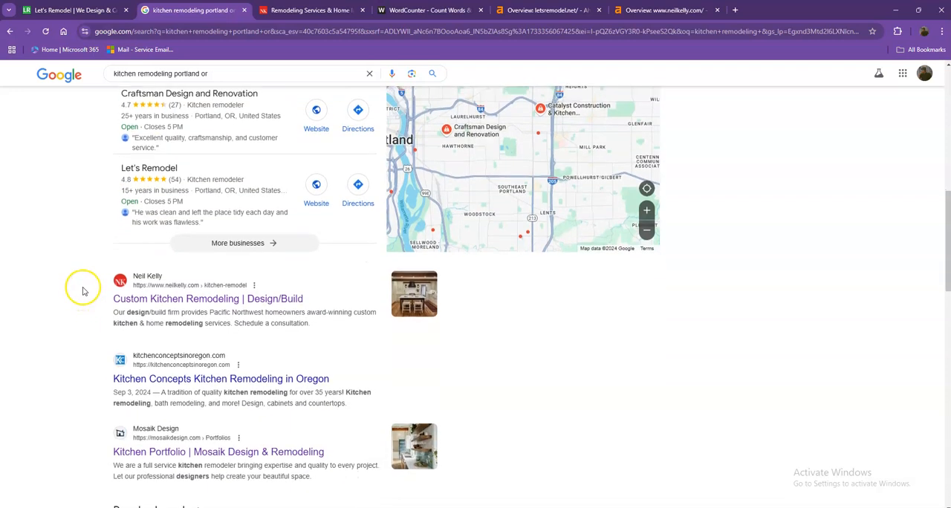
scroll("down", 3)
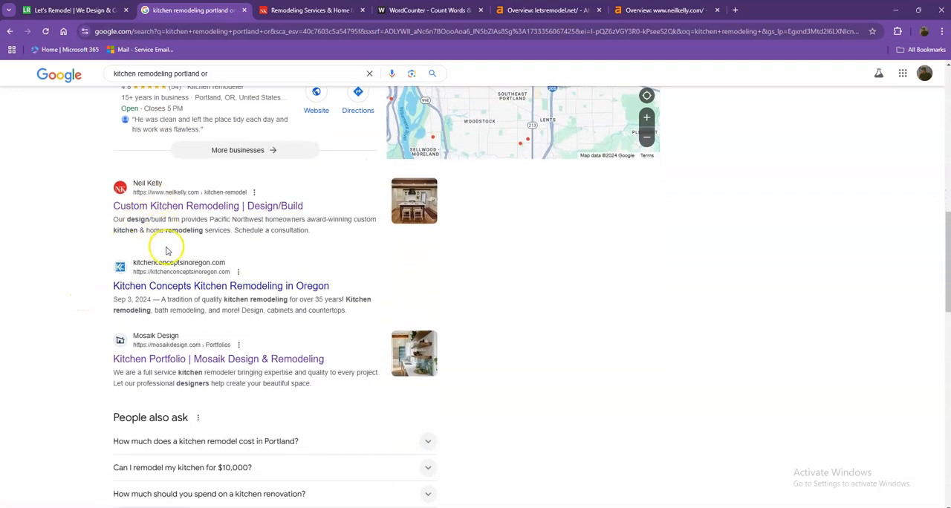
scroll("down", 3)
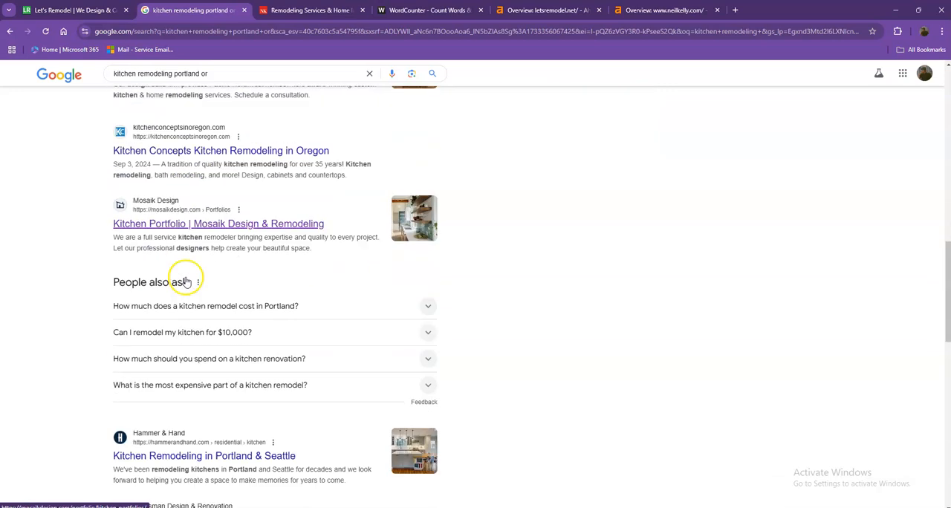
scroll("down", 3)
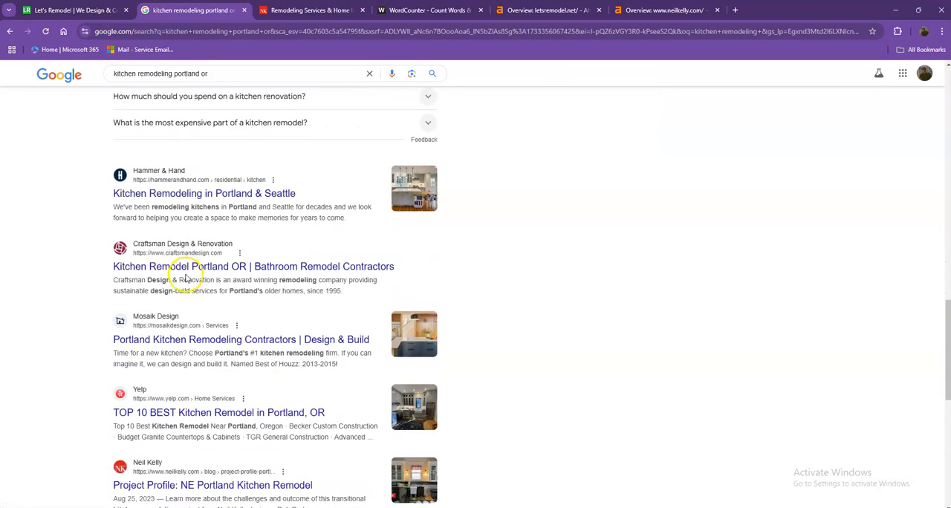
scroll("down", 3)
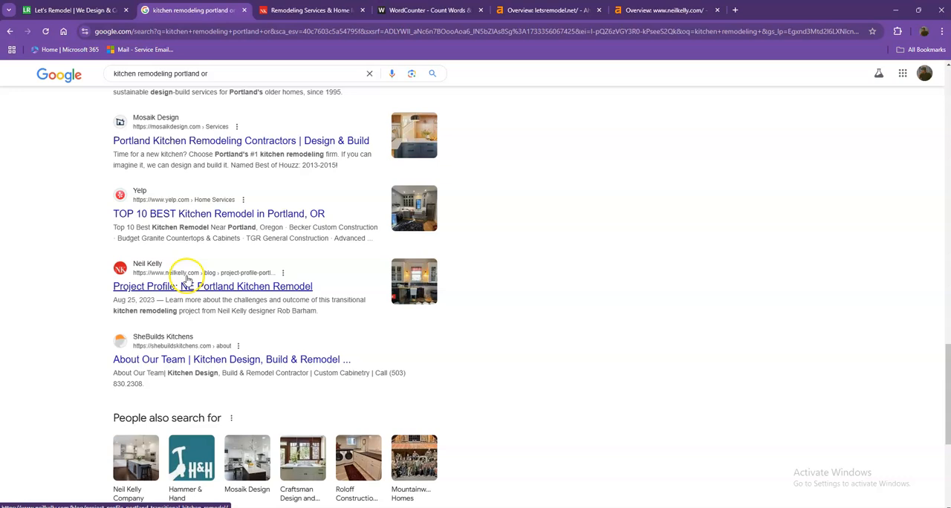
scroll("up", 3)
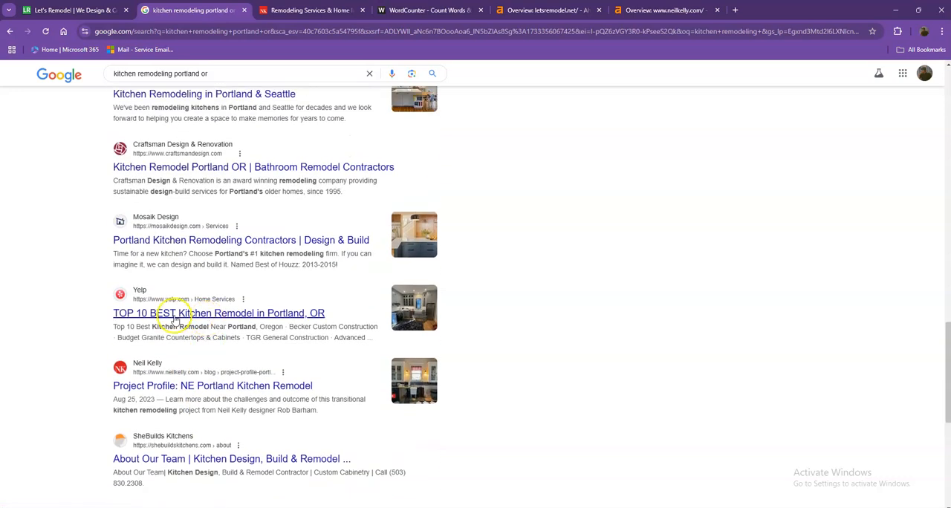
scroll("down", 3)
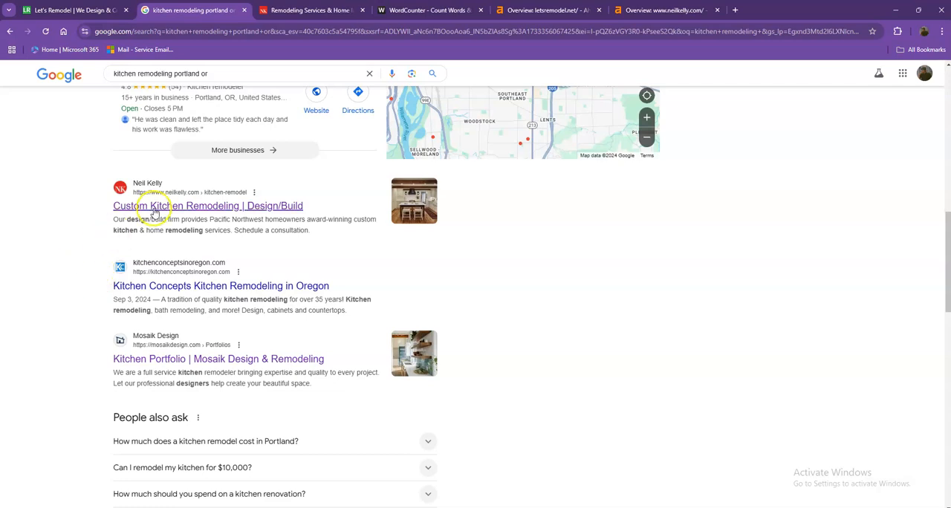
Open neilkelly.com from its search result and scroll the homepage down to the footer
left_click(208, 206)
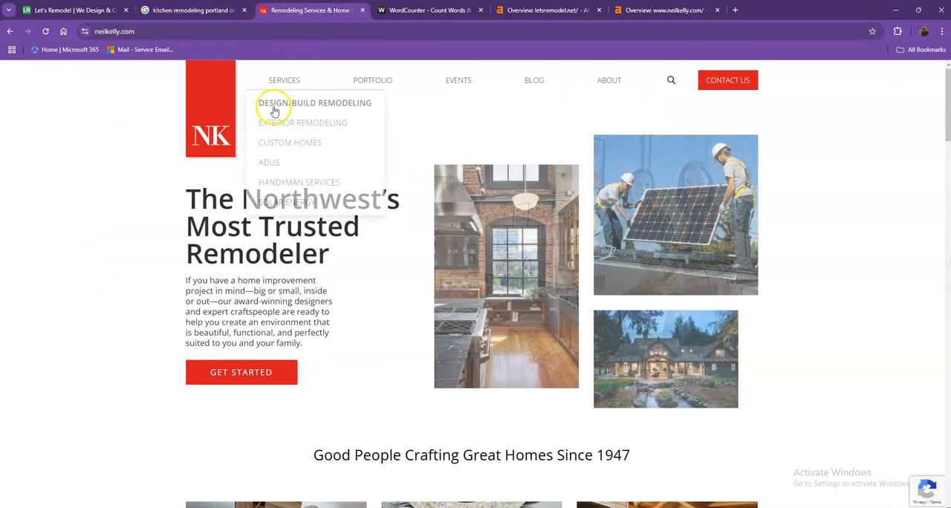
mouse_move(92, 188)
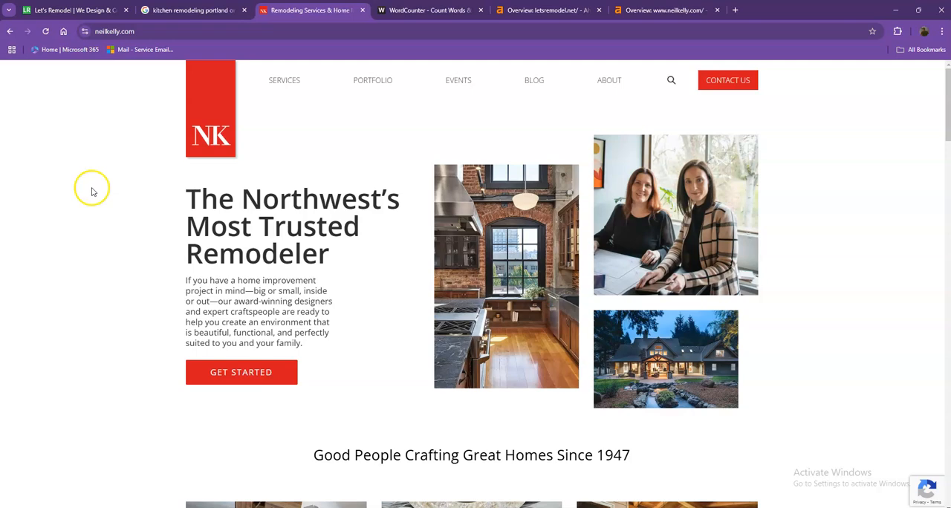
scroll("down", 3)
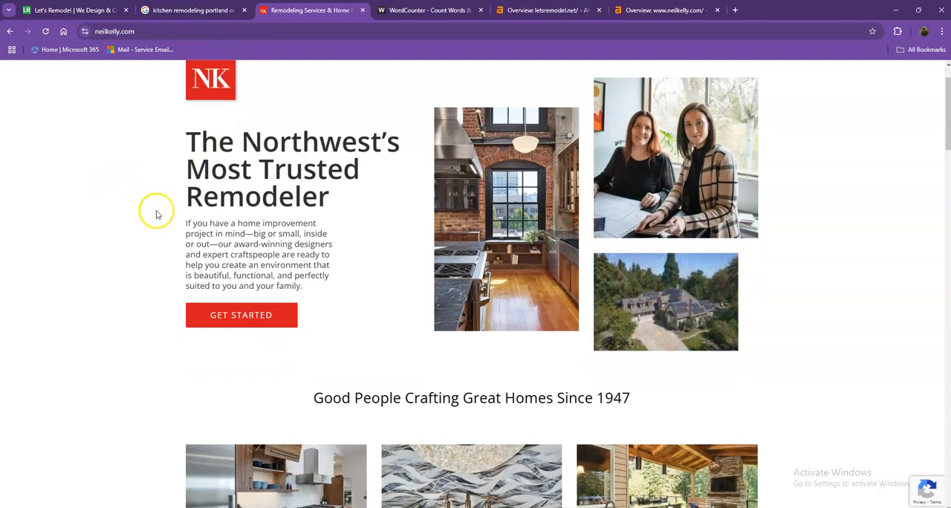
scroll("down", 3)
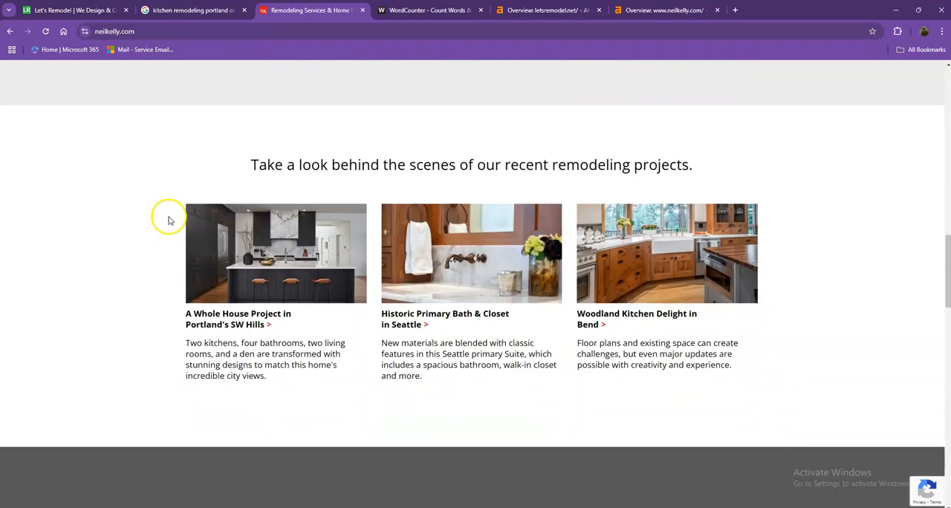
scroll("down", 3)
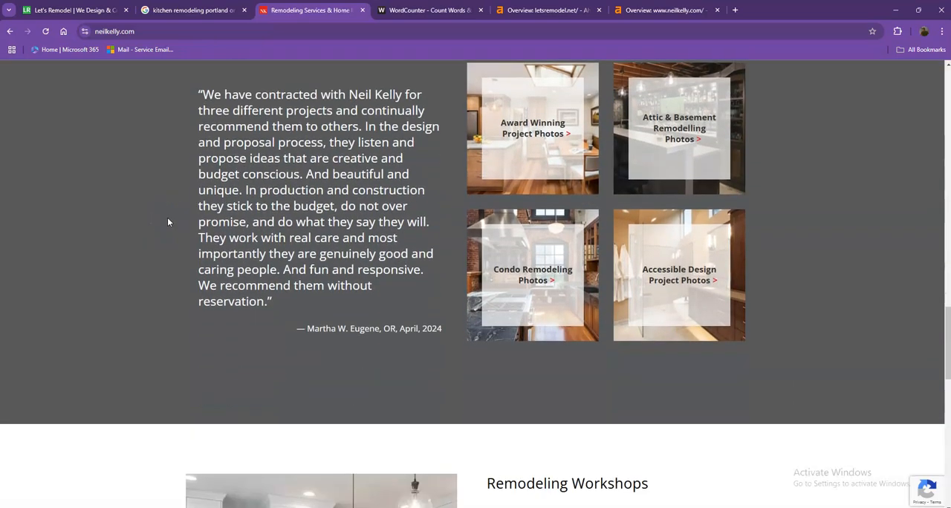
scroll("down", 3)
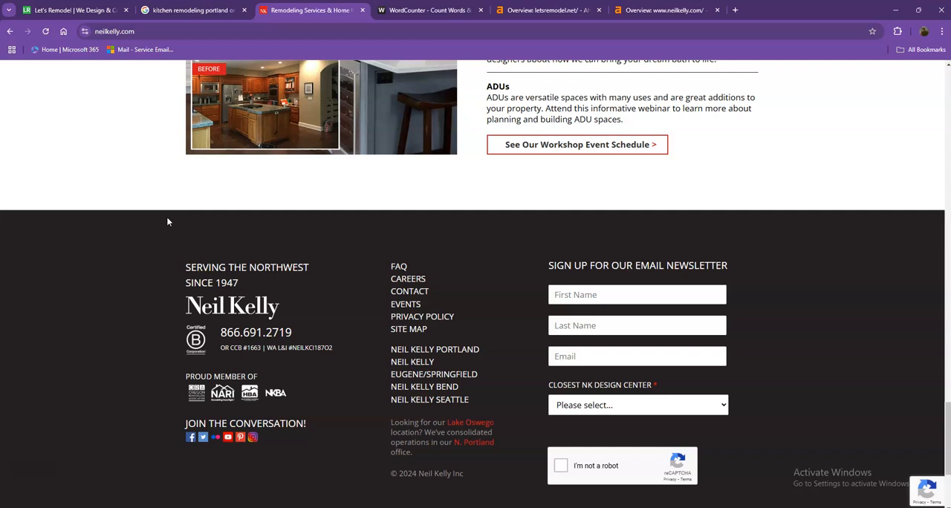
scroll("down", 3)
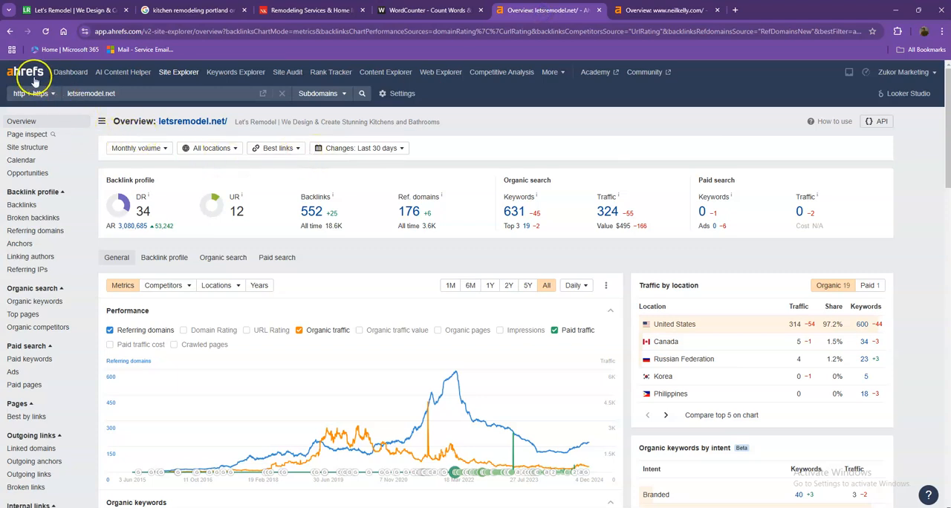
mouse_move(33, 77)
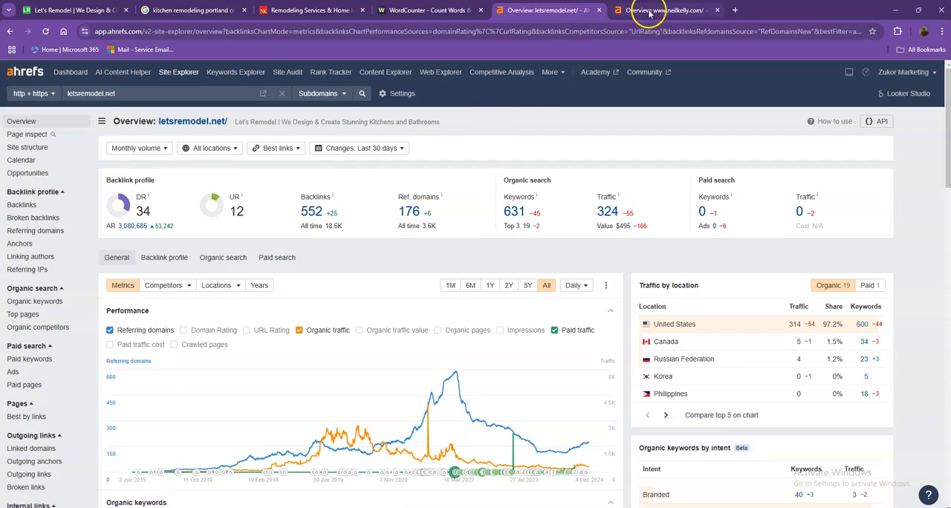
Show neilkelly.com's Ahrefs overview: DR 48, 5.1K backlinks, 5.3K keywords, 4.1K traffic
left_click(662, 10)
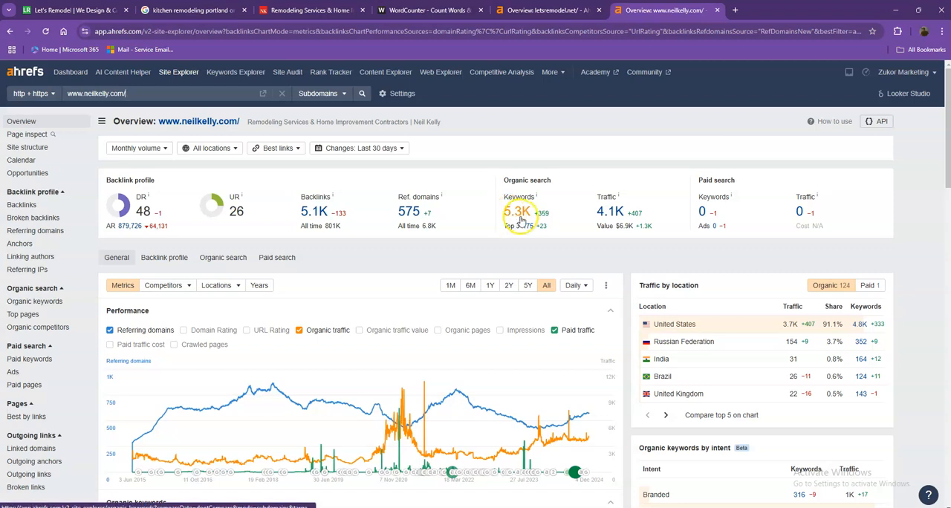
Compare the letsremodel.net and neilkelly.com Ahrefs overviews, then bring up neilkelly.com's keyword reports
left_click(546, 10)
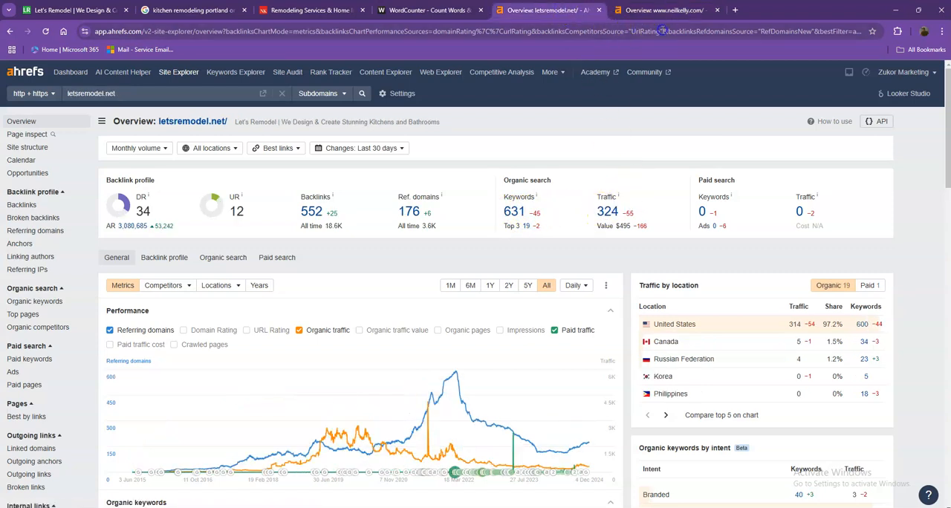
left_click(661, 10)
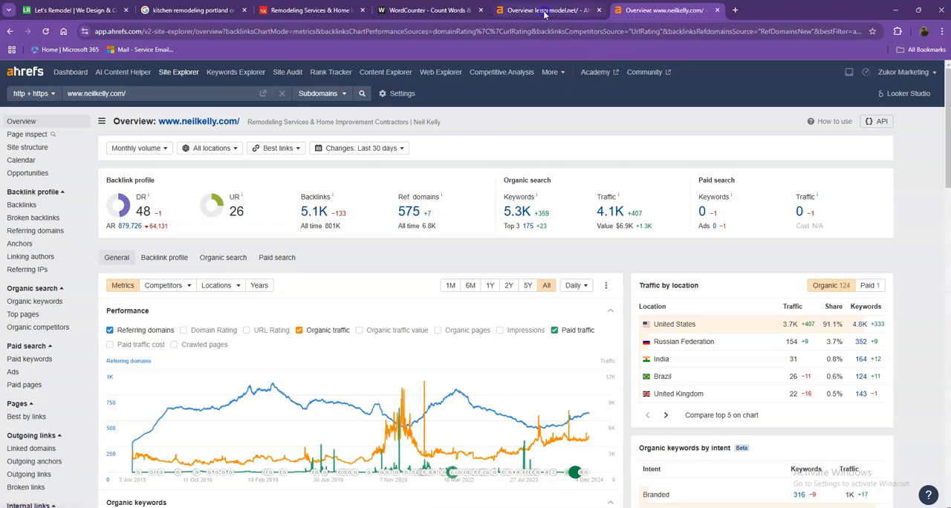
left_click(546, 10)
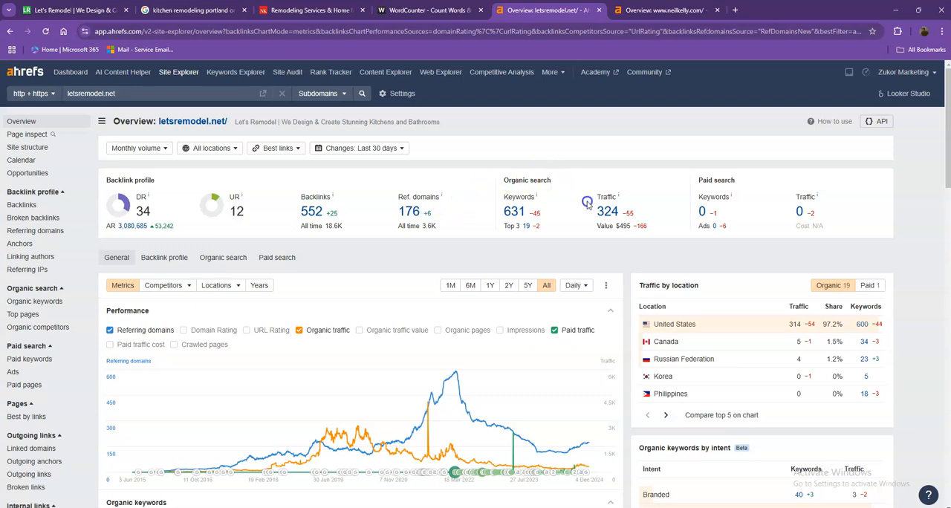
left_click(660, 10)
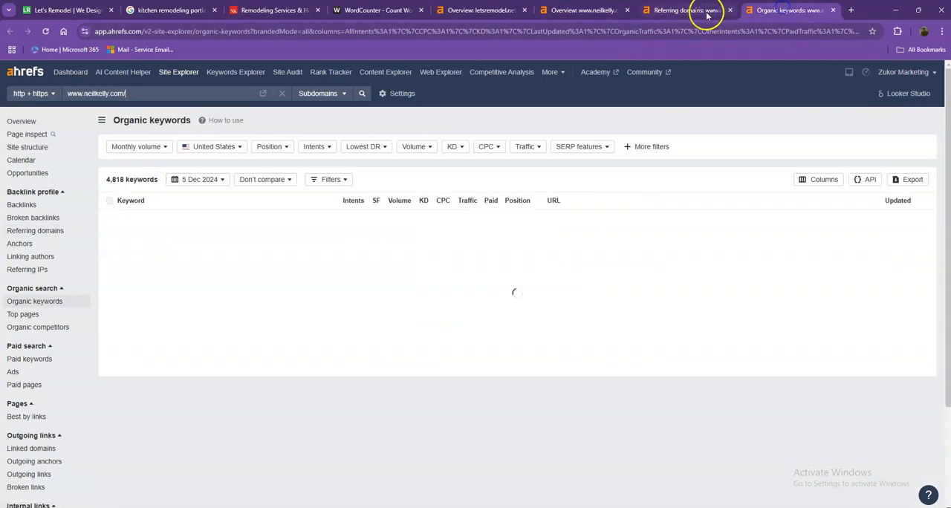
Browse neilkelly.com's 575 referring domains to page 2, then return to its organic keywords
left_click(684, 10)
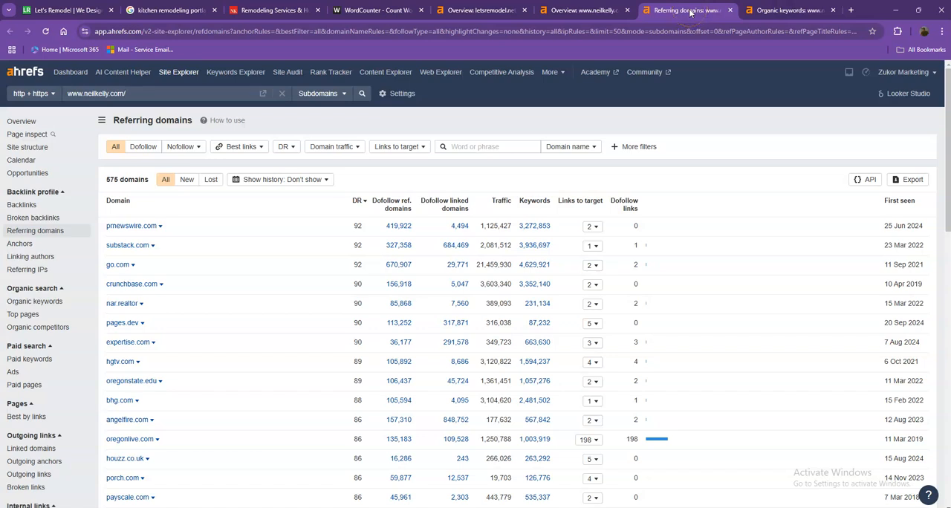
mouse_move(374, 134)
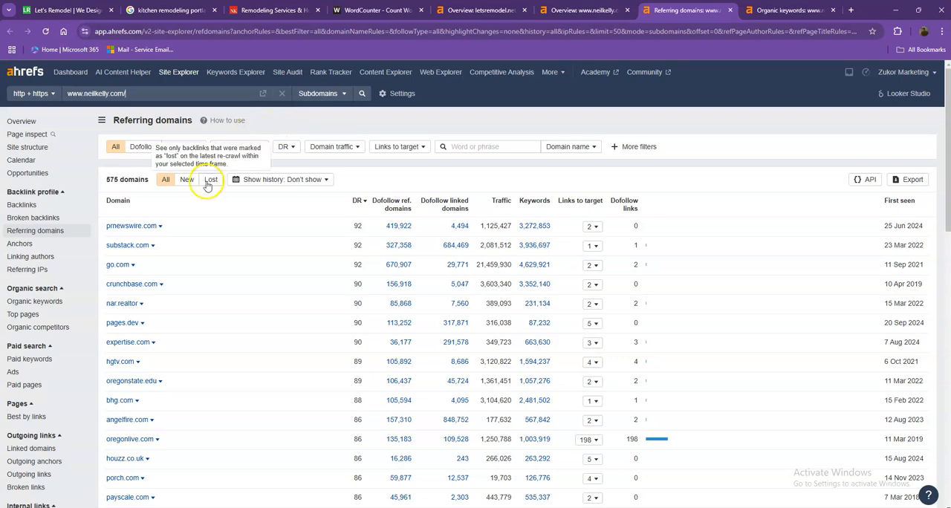
scroll("down", 3)
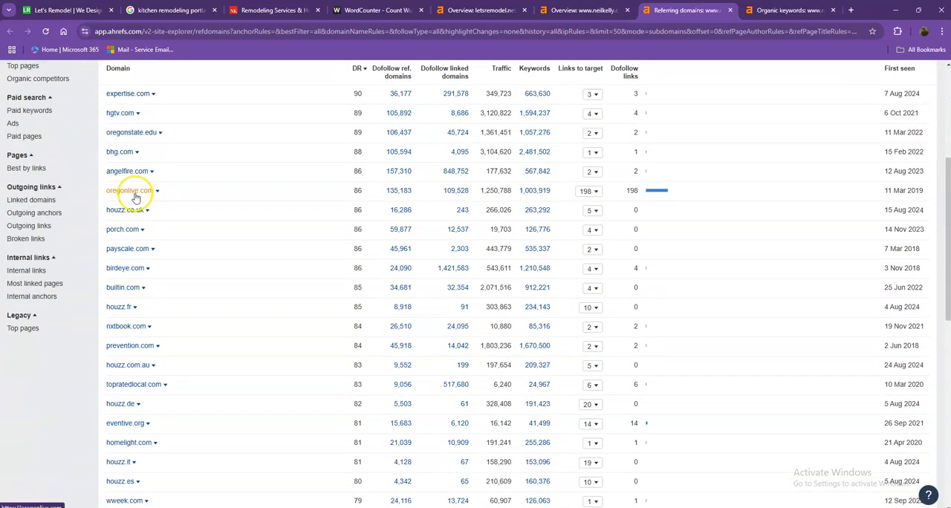
scroll("down", 3)
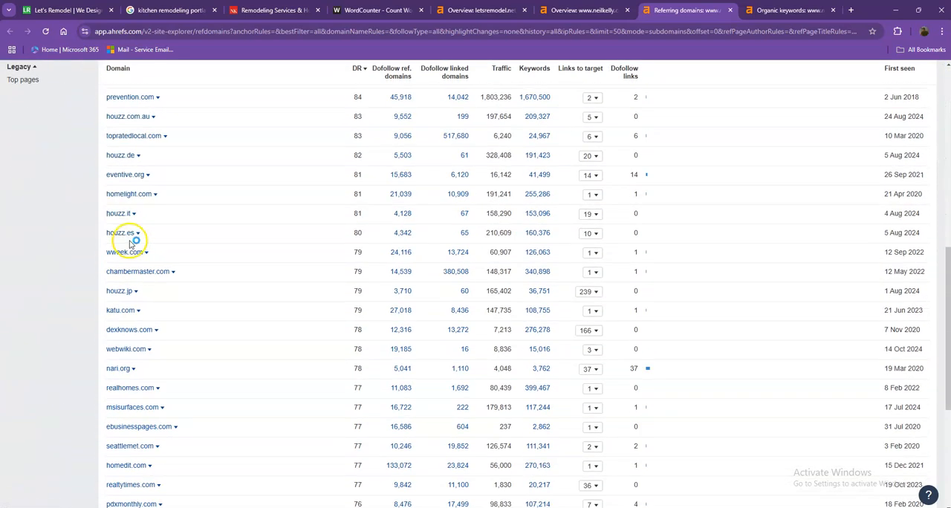
scroll("down", 3)
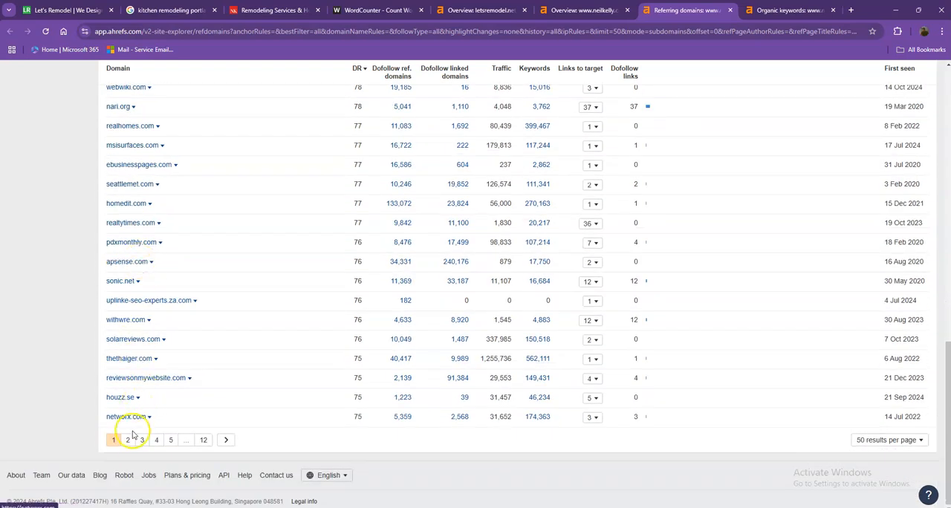
left_click(127, 440)
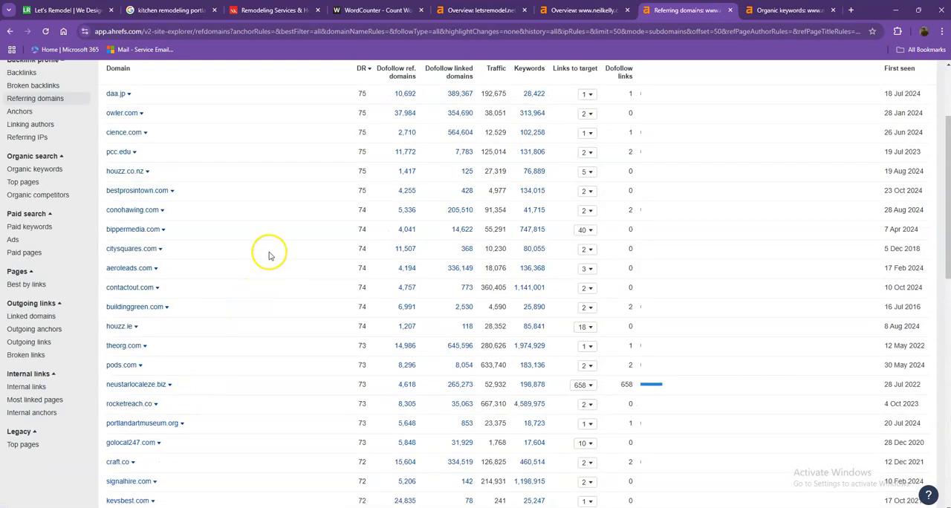
scroll("down", 3)
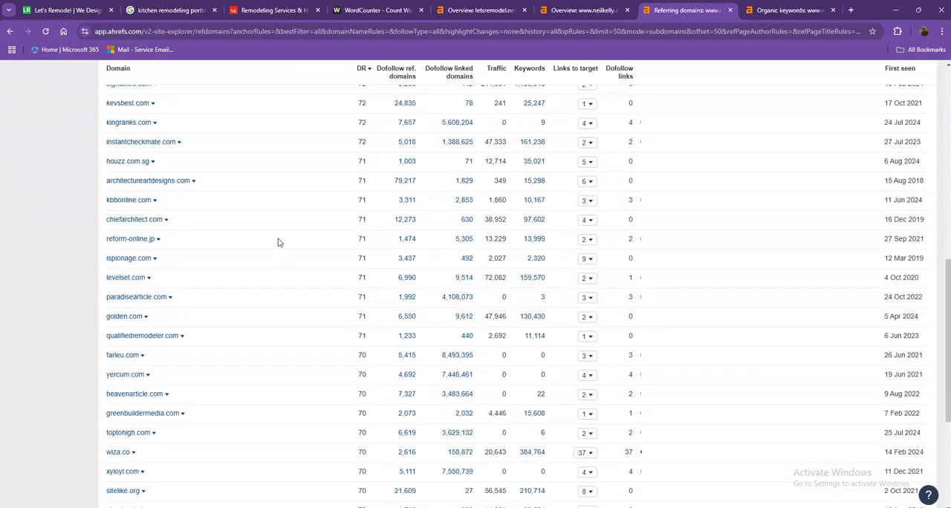
left_click(788, 10)
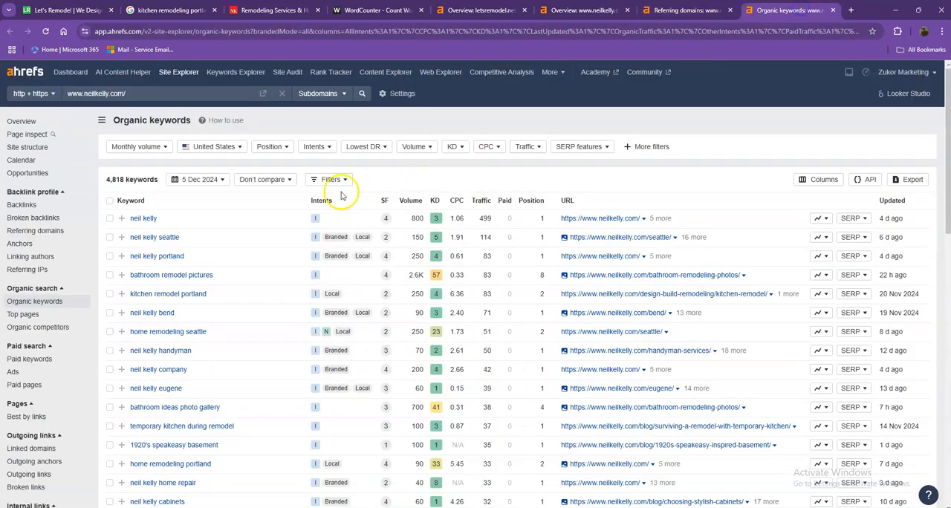
scroll("down", 3)
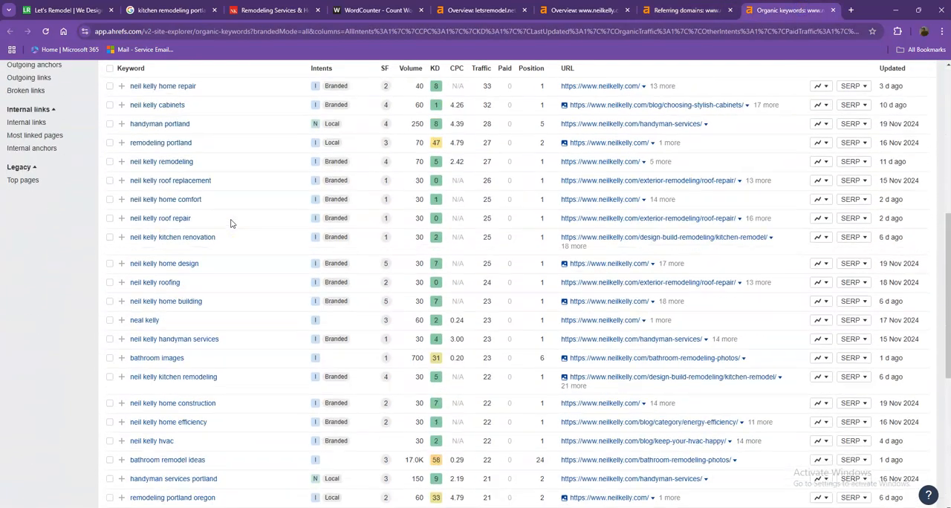
scroll("down", 3)
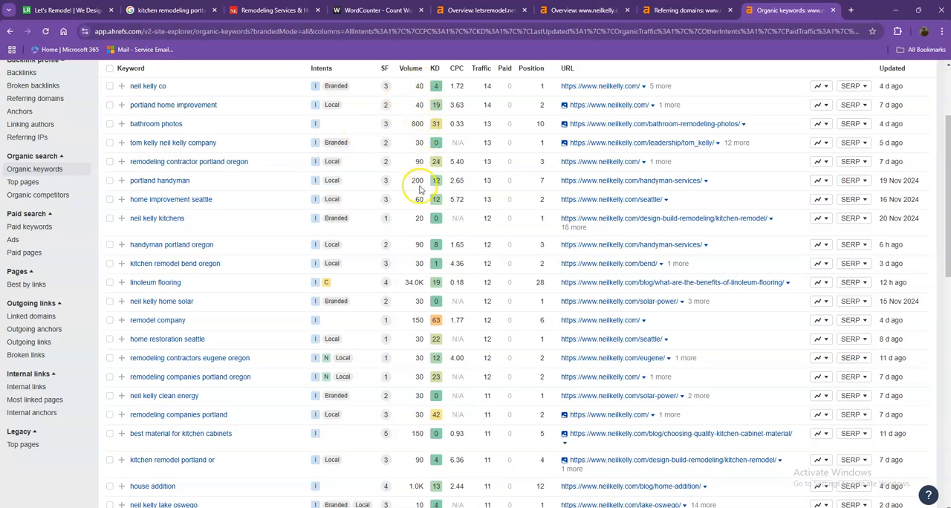
scroll("down", 3)
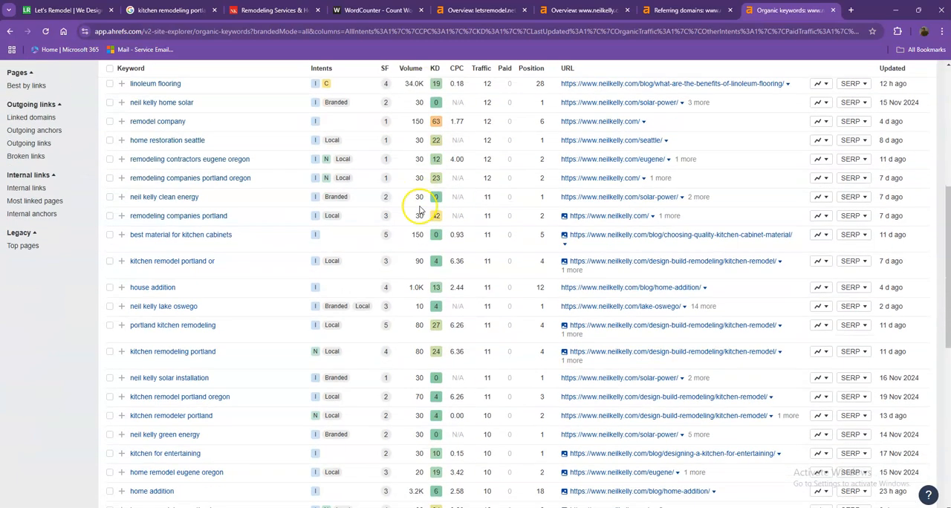
scroll("down", 3)
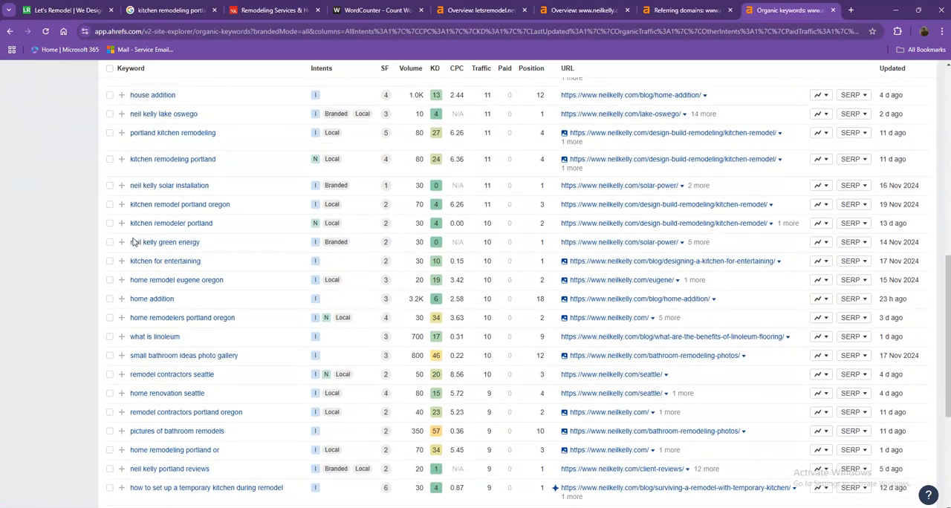
scroll("down", 3)
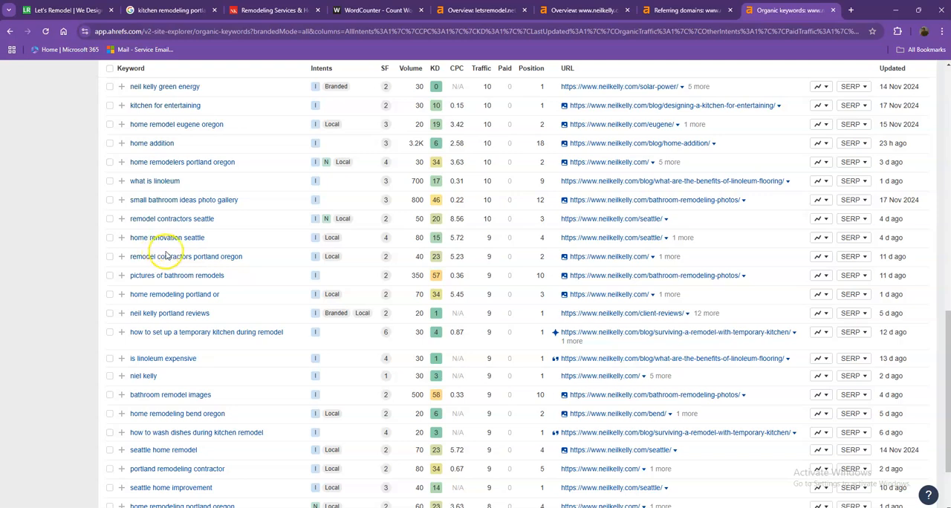
left_click(150, 440)
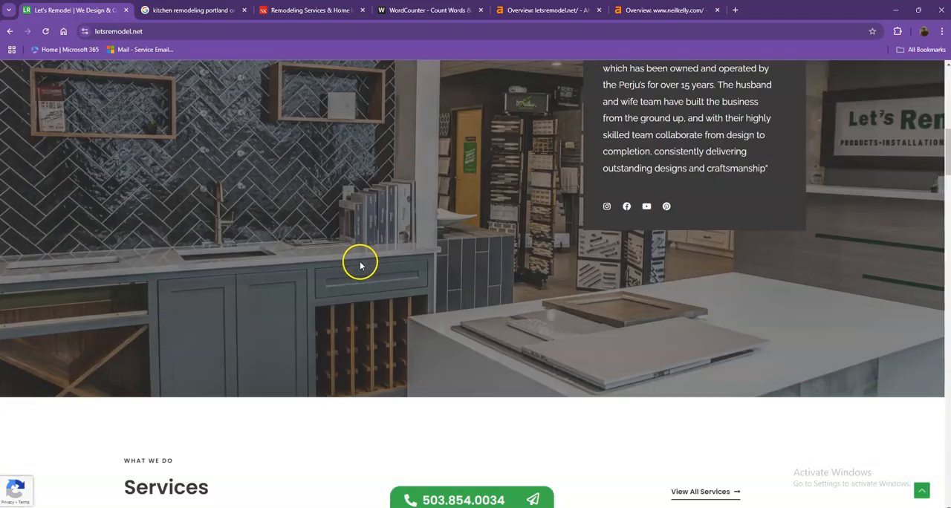
Scroll the process and portfolio sections, cancel saving a portfolio photo, and continue to reviews
scroll("down", 3)
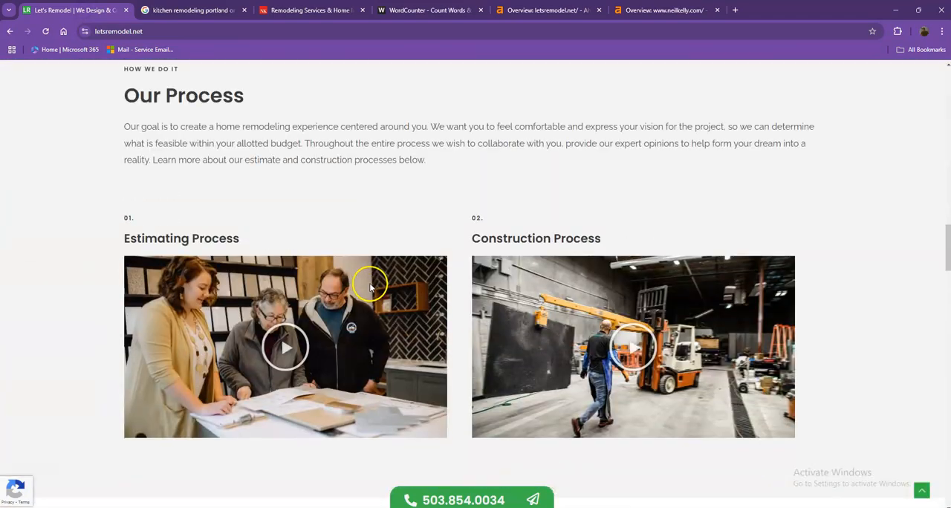
right_click(377, 206)
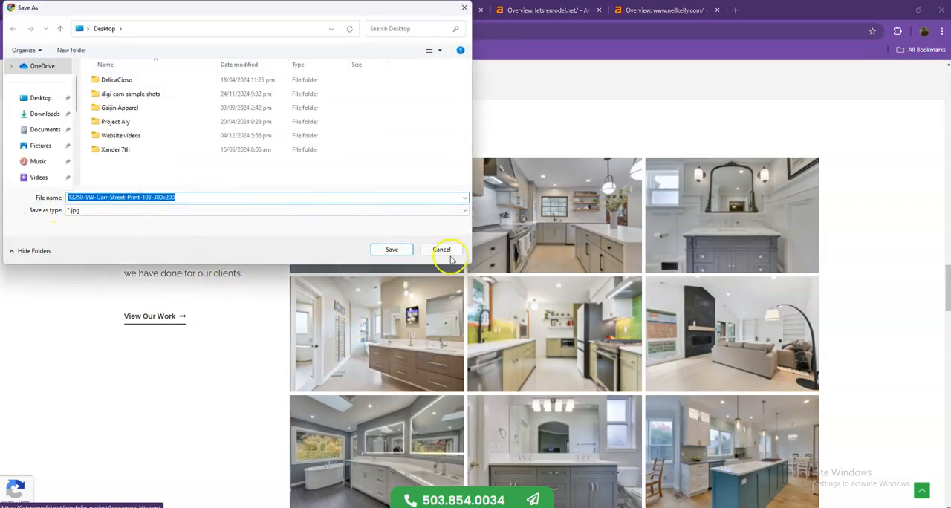
left_click(403, 197)
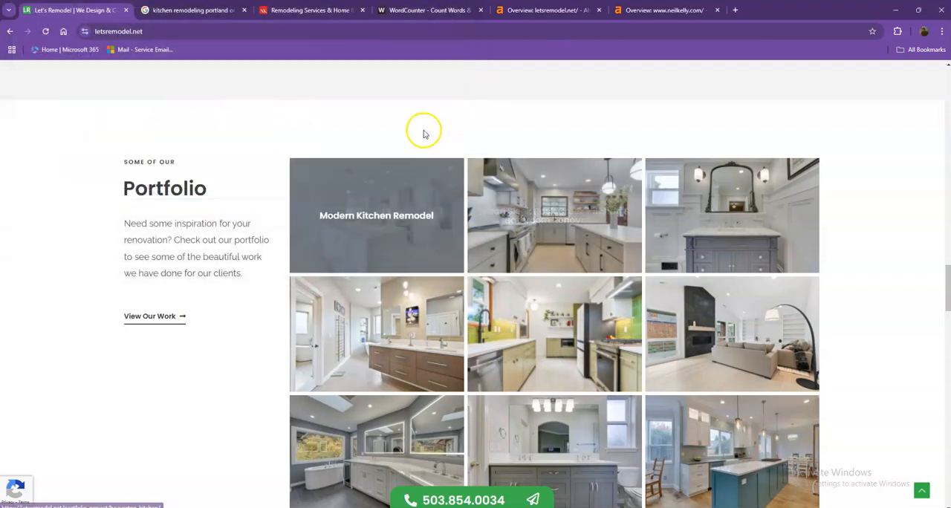
scroll("down", 3)
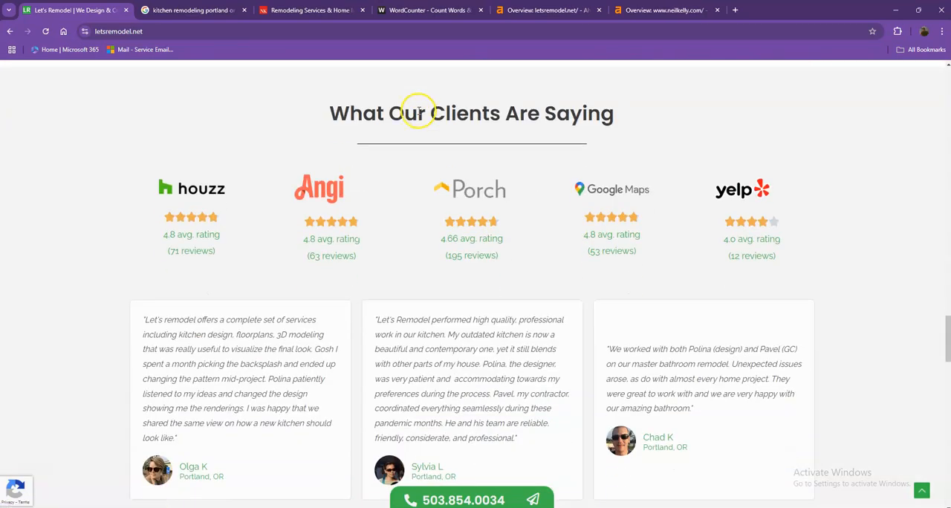
scroll("down", 3)
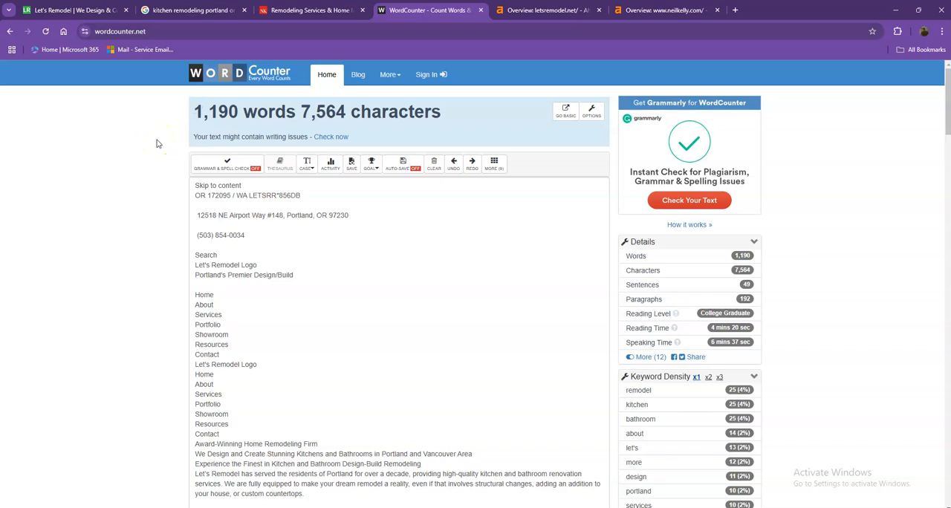
mouse_move(187, 25)
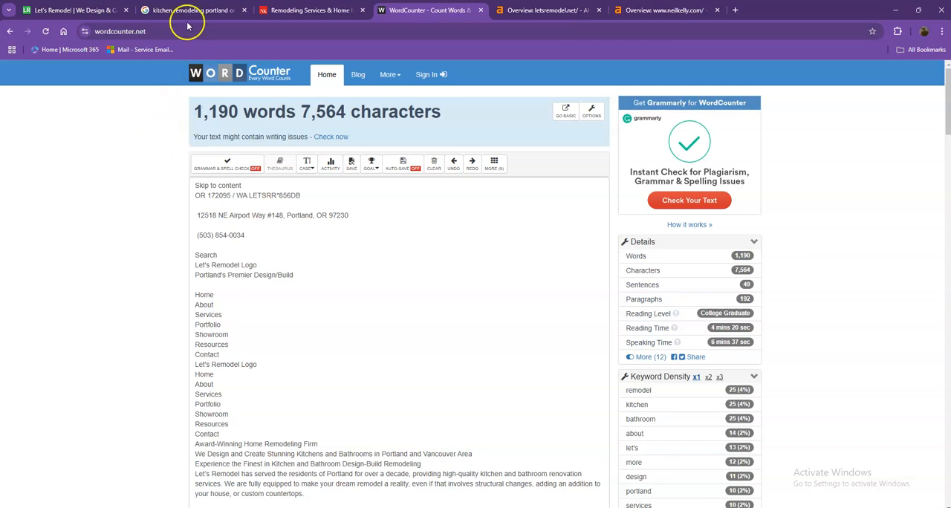
Revisit the Portland kitchen remodeling results and local pack, then return to Let's Remodel
left_click(194, 10)
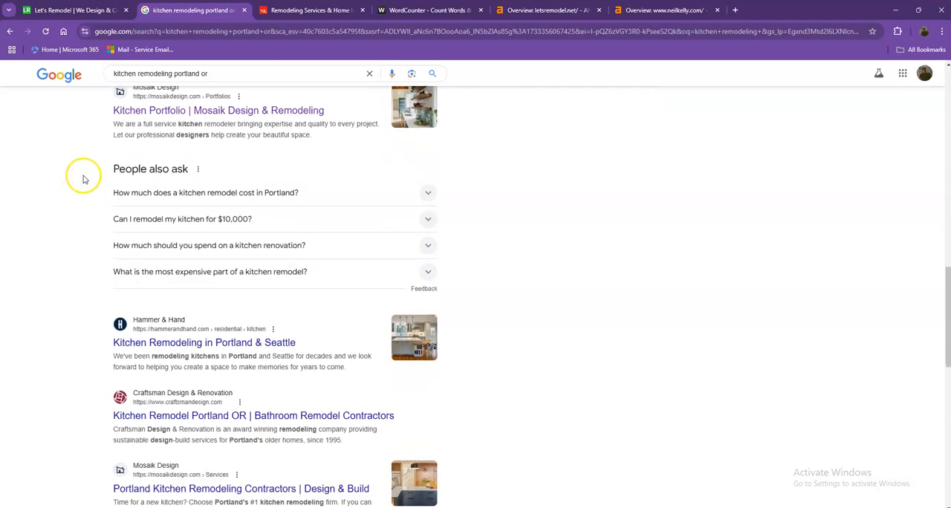
scroll("down", 3)
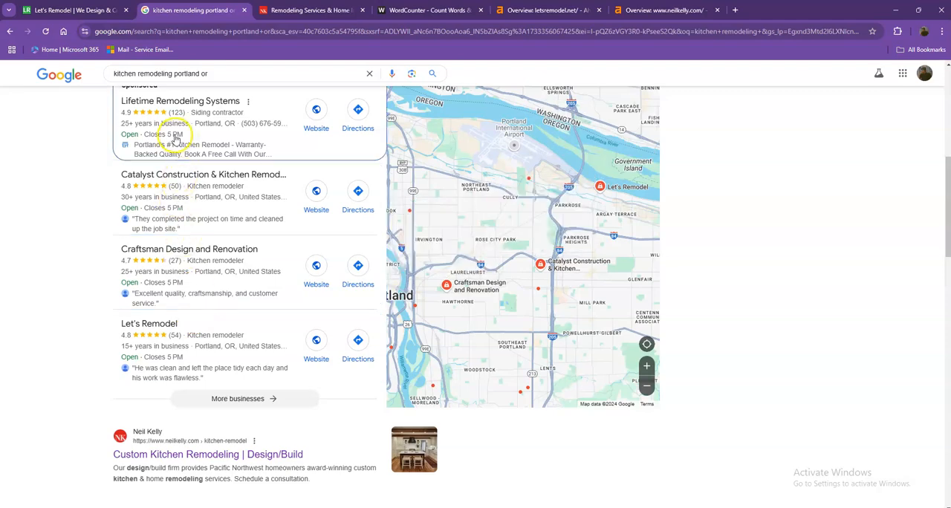
left_click(71, 10)
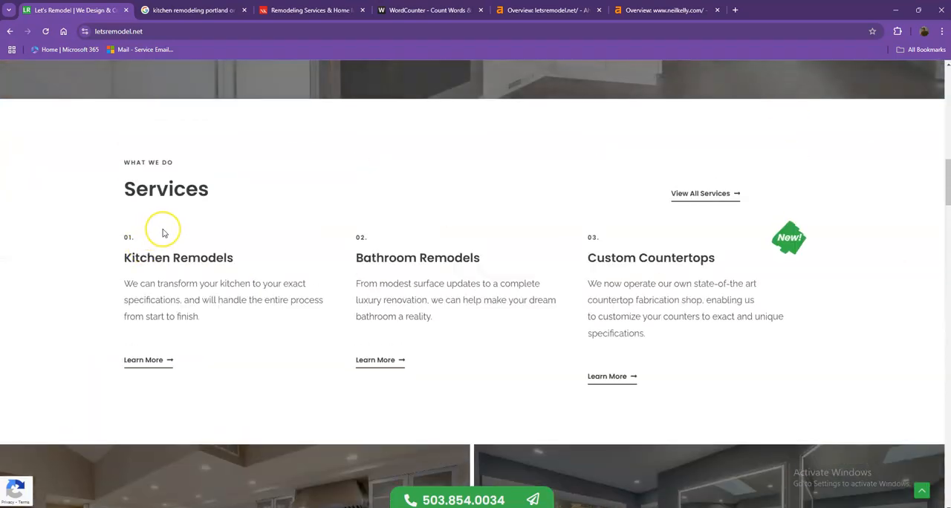
mouse_move(186, 239)
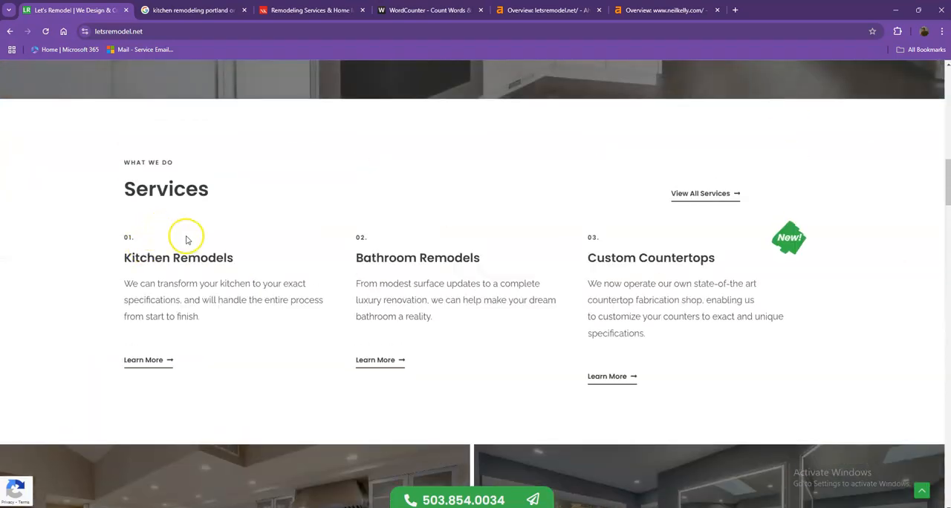
scroll("up", 3)
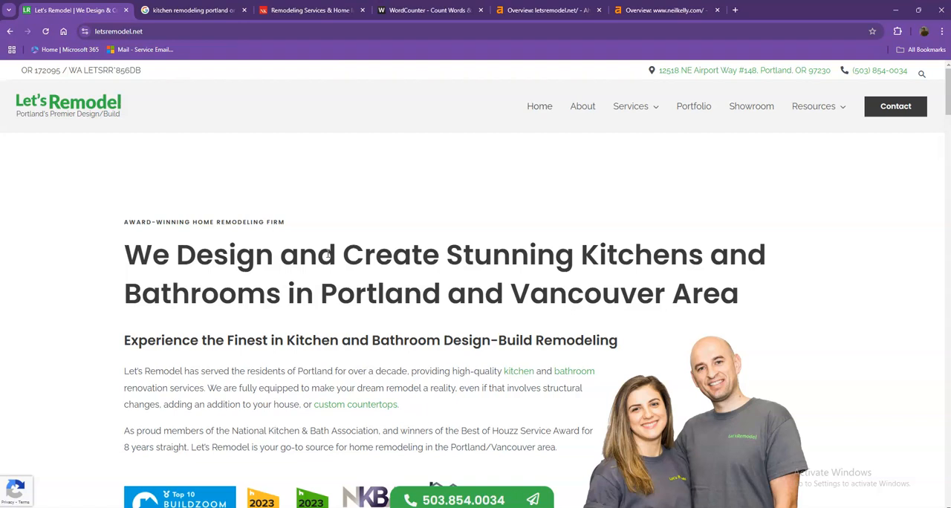
mouse_move(394, 106)
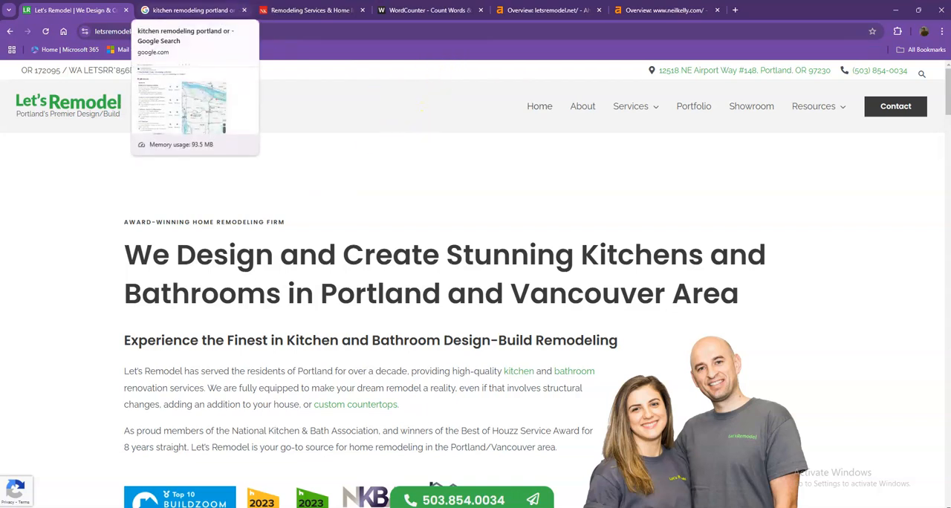
mouse_move(283, 216)
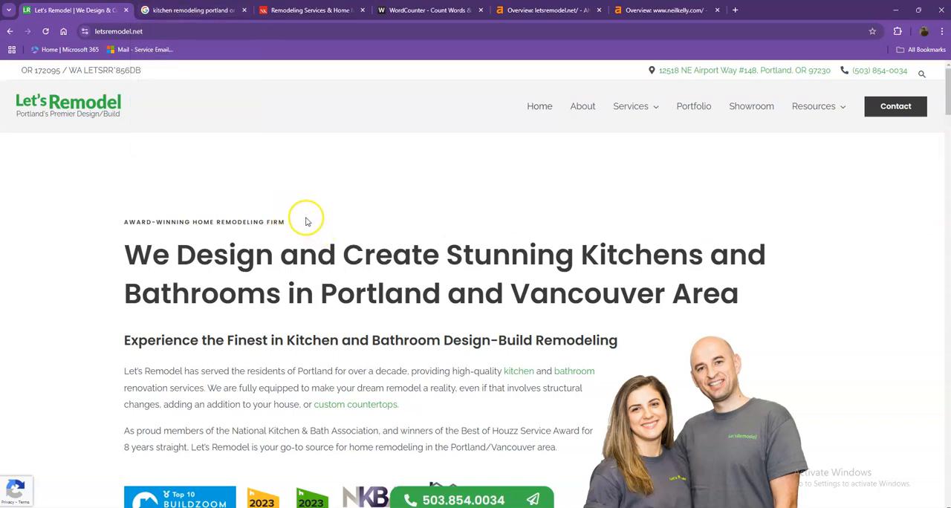
mouse_move(594, 507)
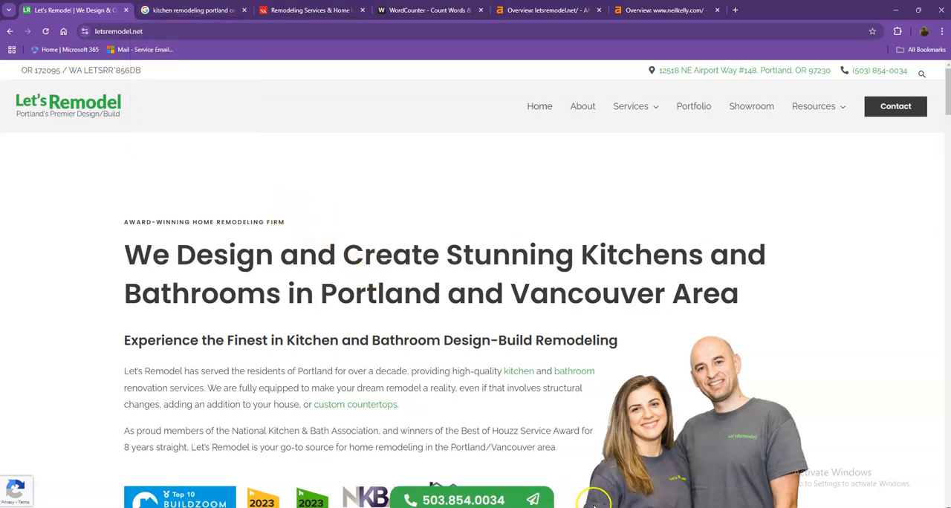